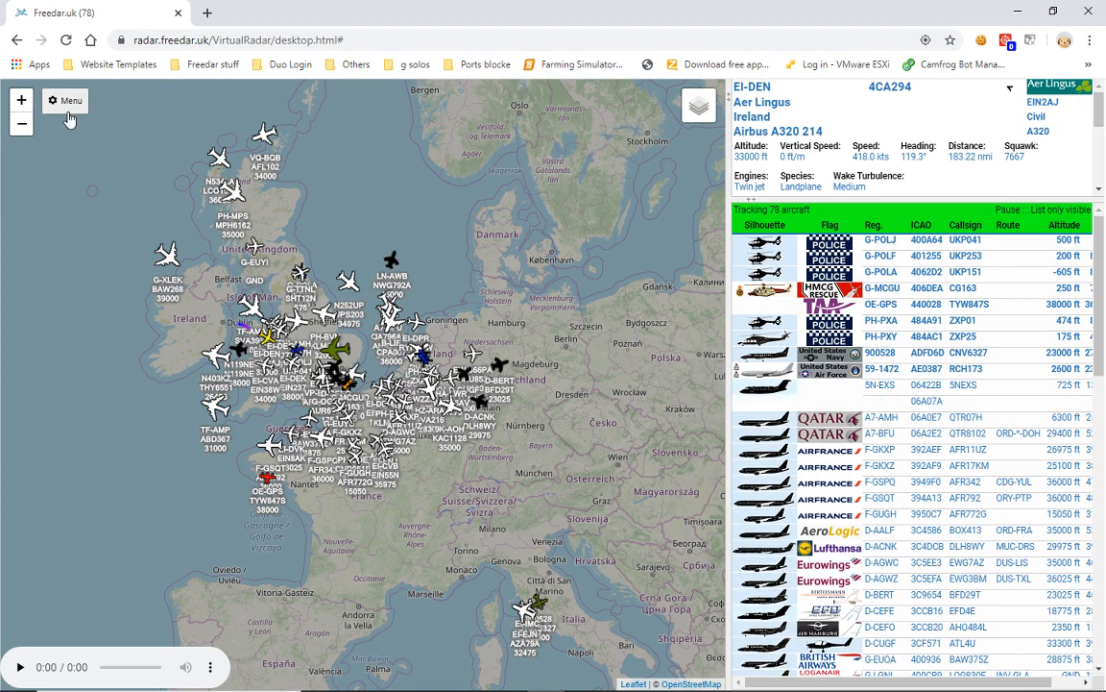
- Enable filters in the Options Filters tab with the Military filter ticked
{"action": "left_click", "coordinate": [66, 100]}
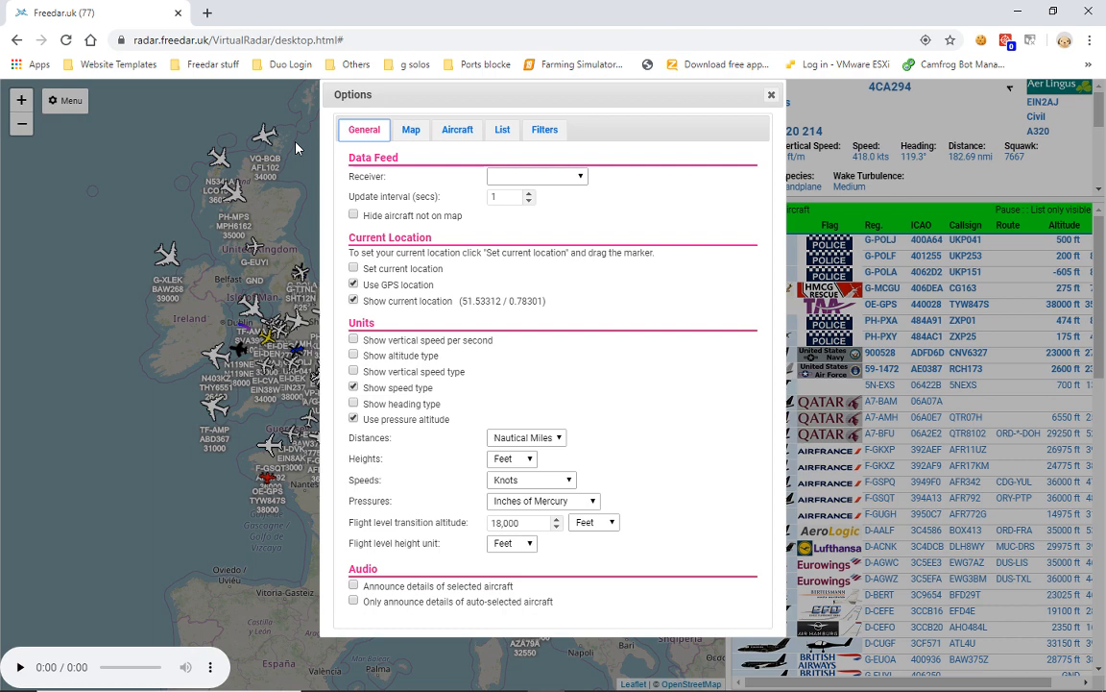
{"action": "left_click", "coordinate": [544, 130]}
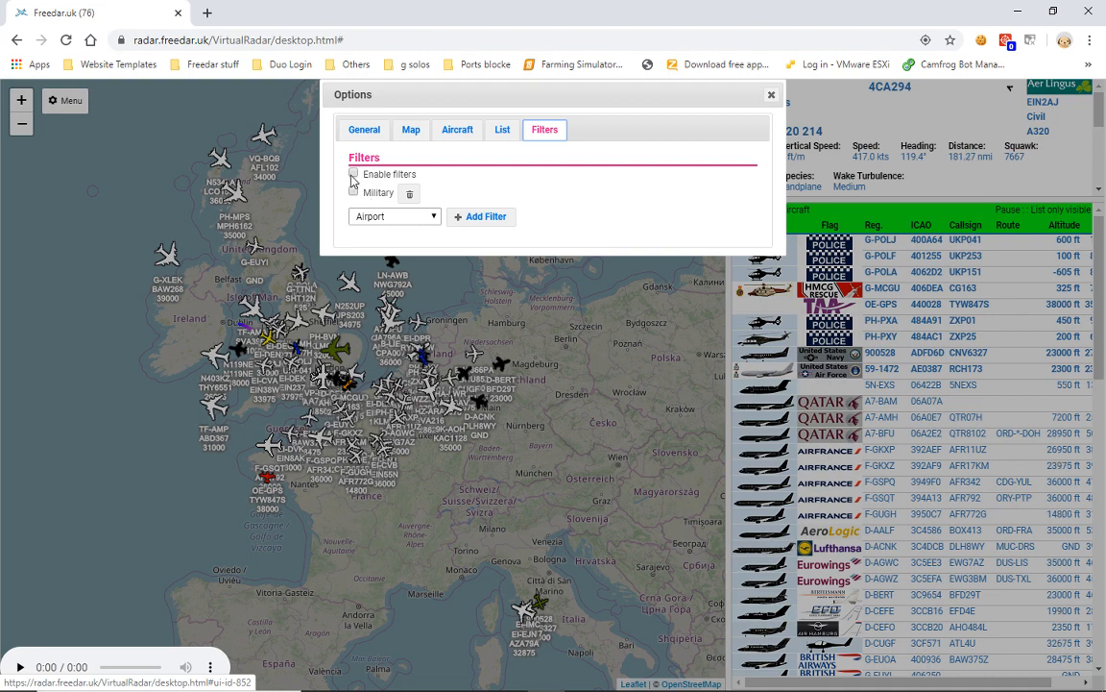
{"action": "left_click", "coordinate": [354, 173]}
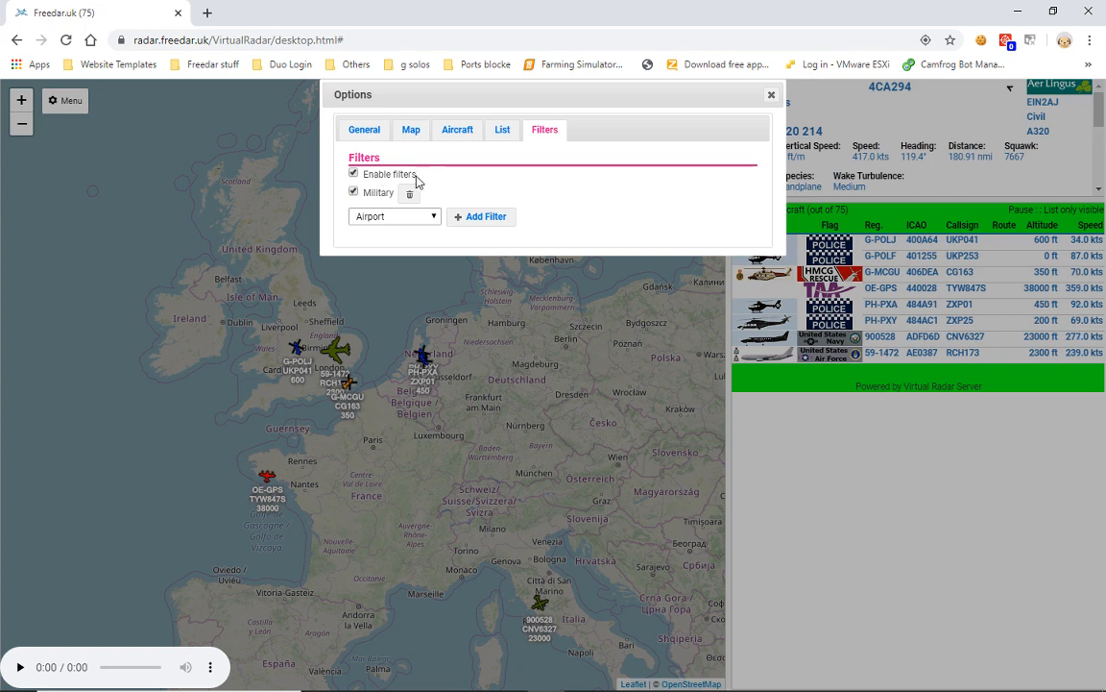
{"action": "double_click", "coordinate": [388, 173]}
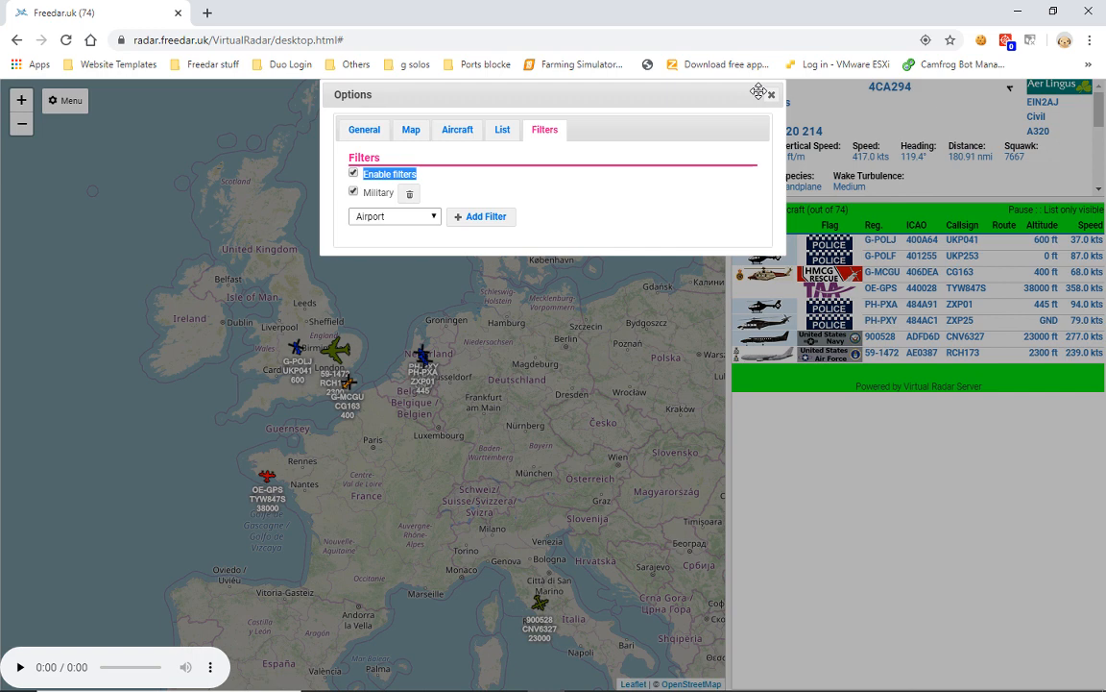
- Close Options to view the eight military and police aircraft on the map
{"action": "left_click", "coordinate": [772, 93]}
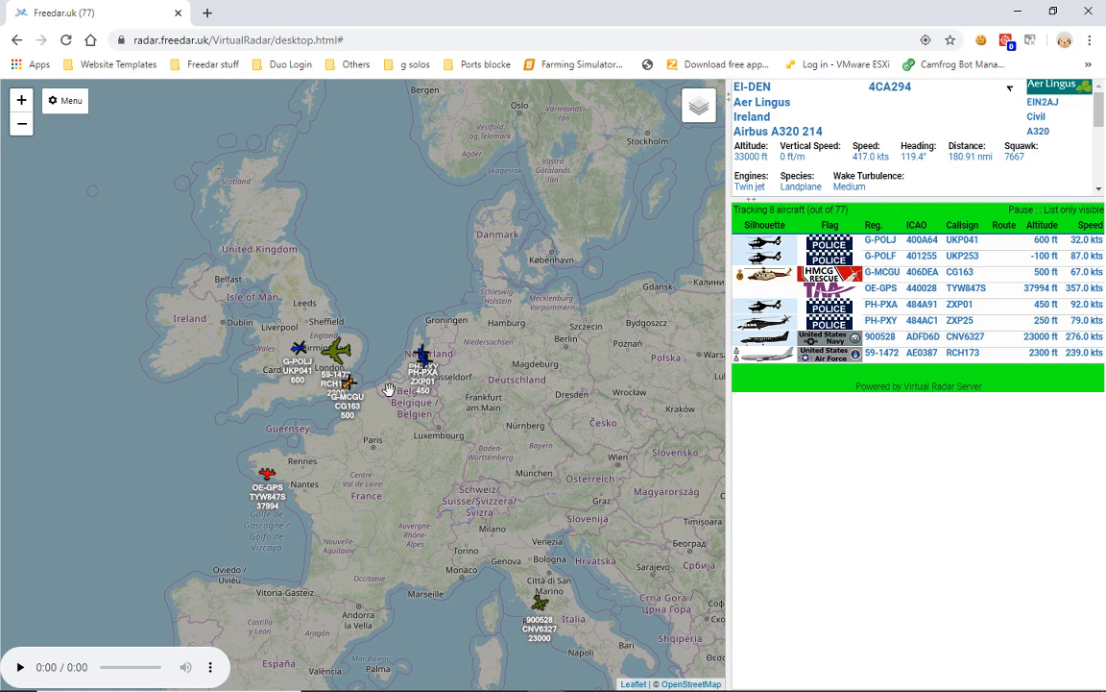
{"action": "mouse_move", "coordinate": [344, 408]}
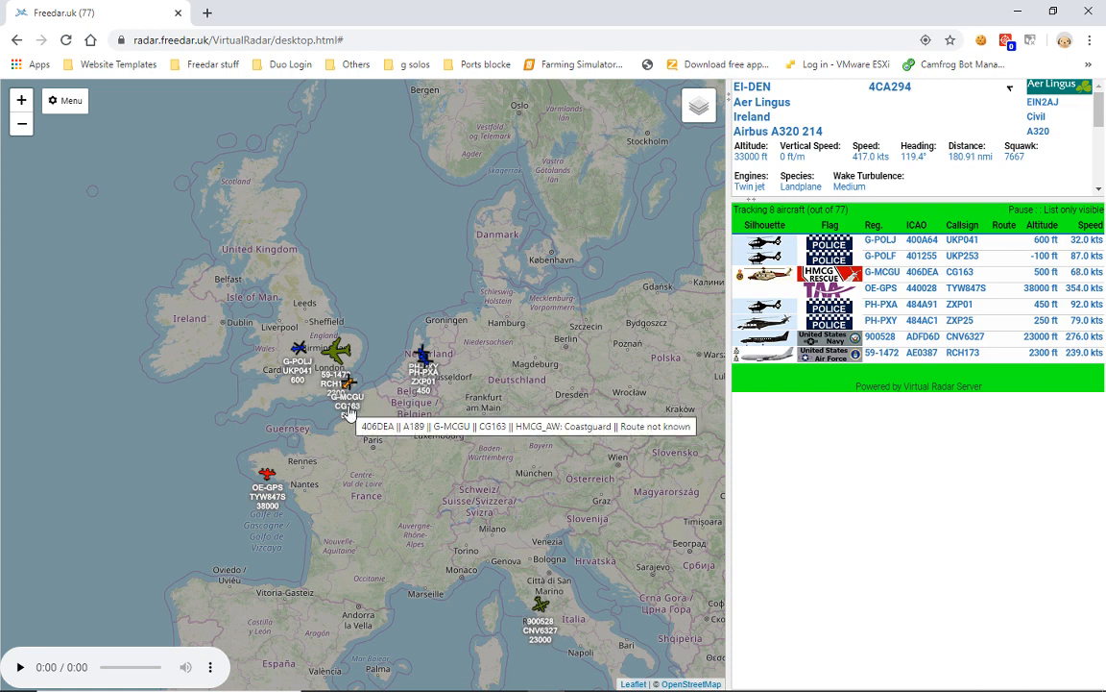
{"action": "mouse_move", "coordinate": [293, 367]}
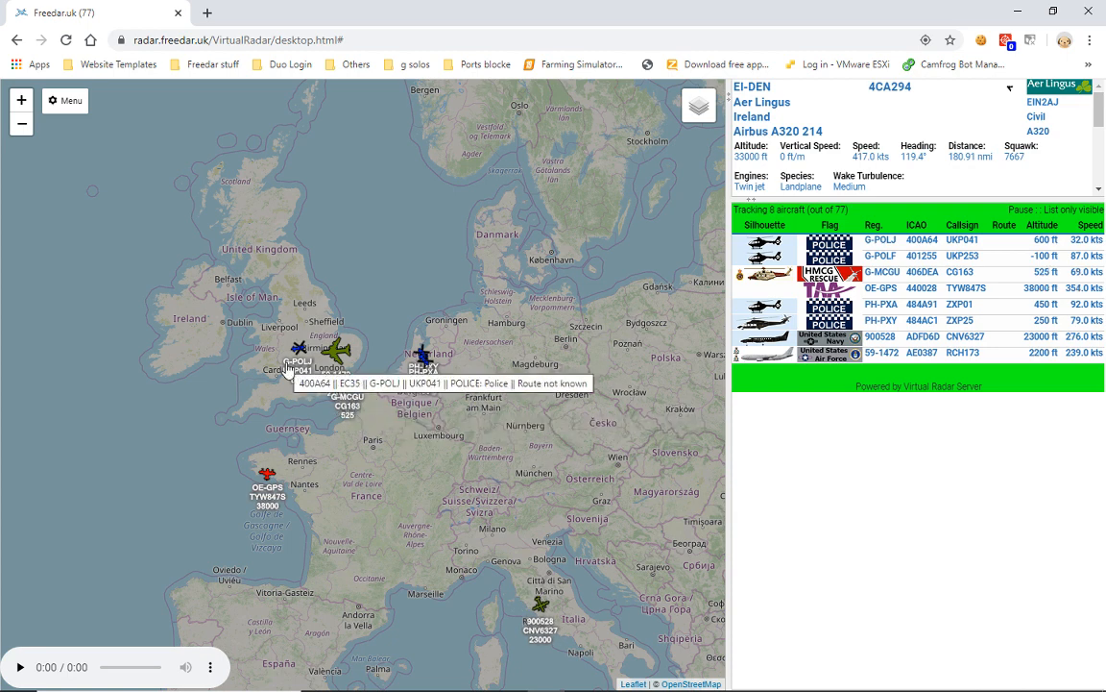
{"action": "mouse_move", "coordinate": [267, 517]}
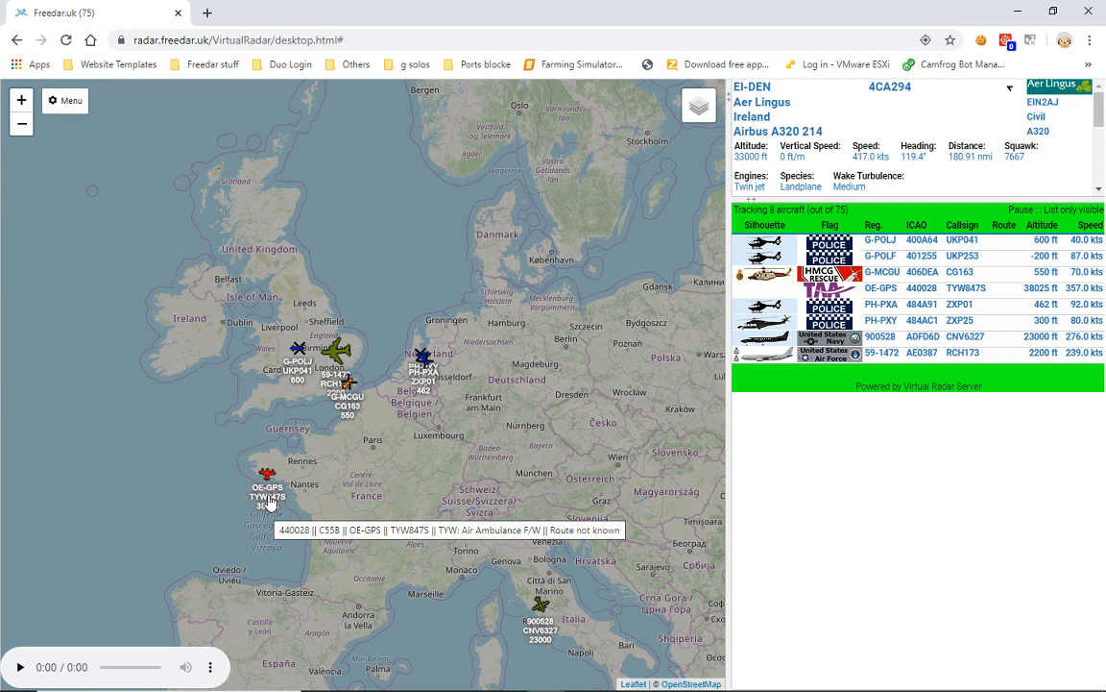
{"action": "mouse_move", "coordinate": [336, 365]}
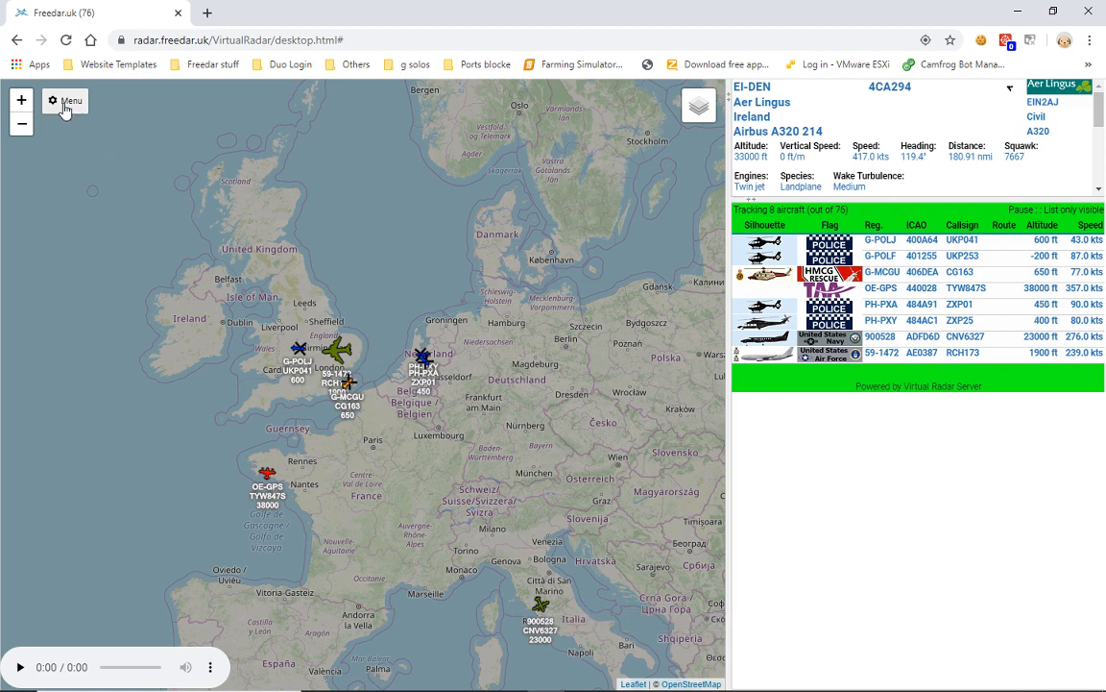
- Reopen the Filters settings, untick Military, and expand the filter-type dropdown
{"action": "left_click", "coordinate": [70, 100]}
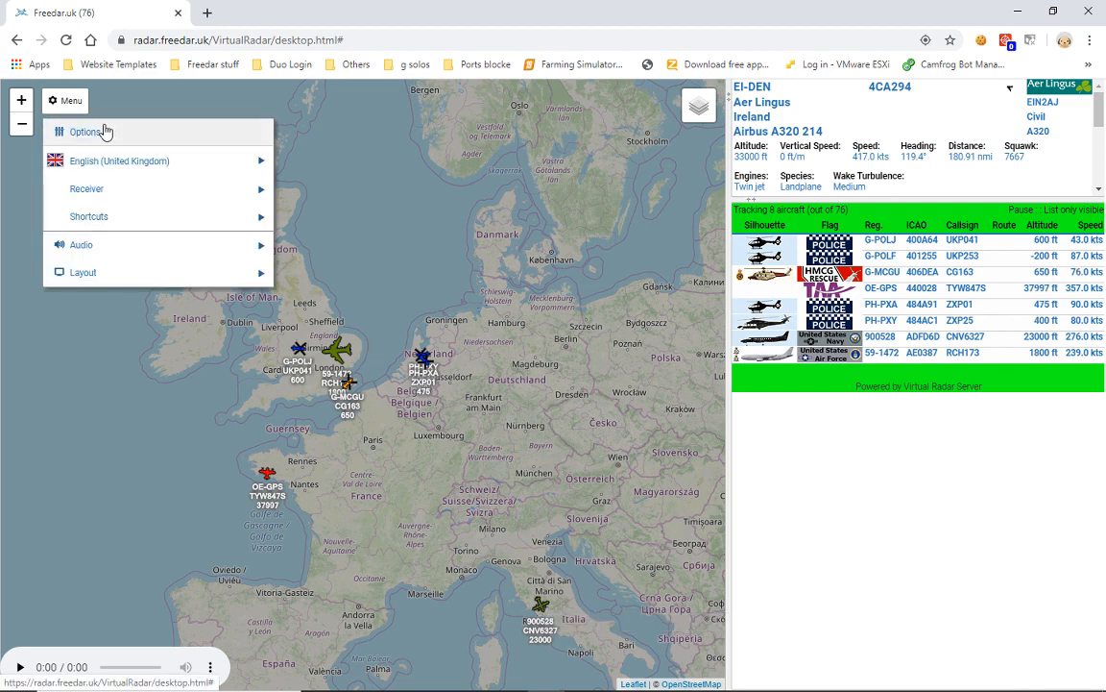
{"action": "left_click", "coordinate": [86, 131]}
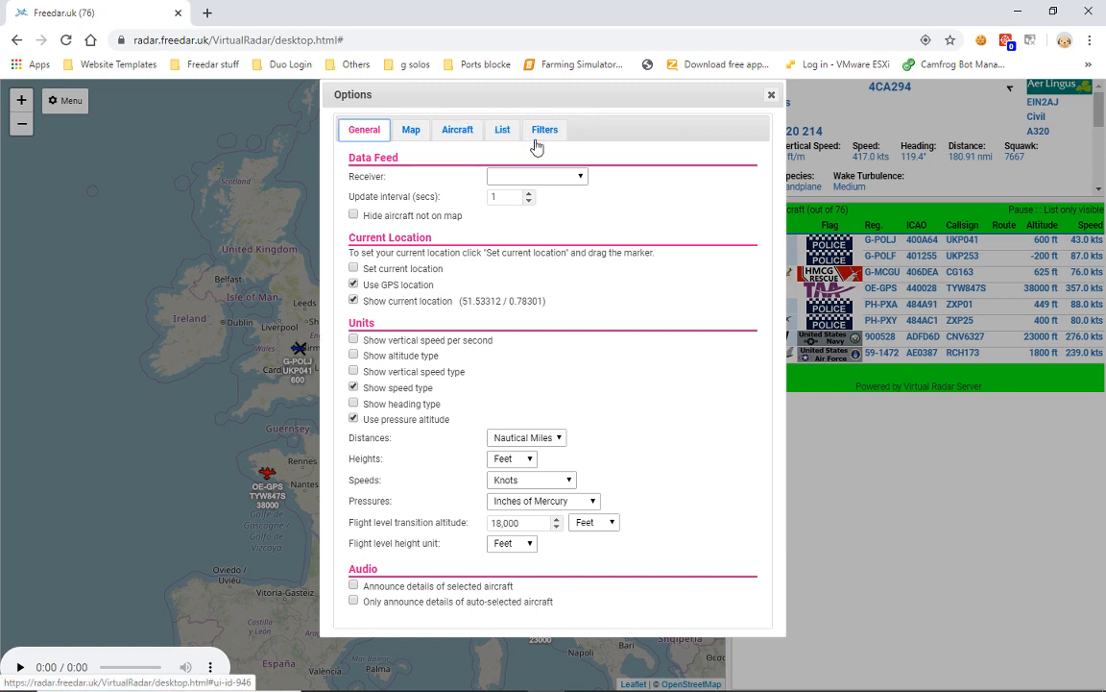
{"action": "left_click", "coordinate": [545, 129]}
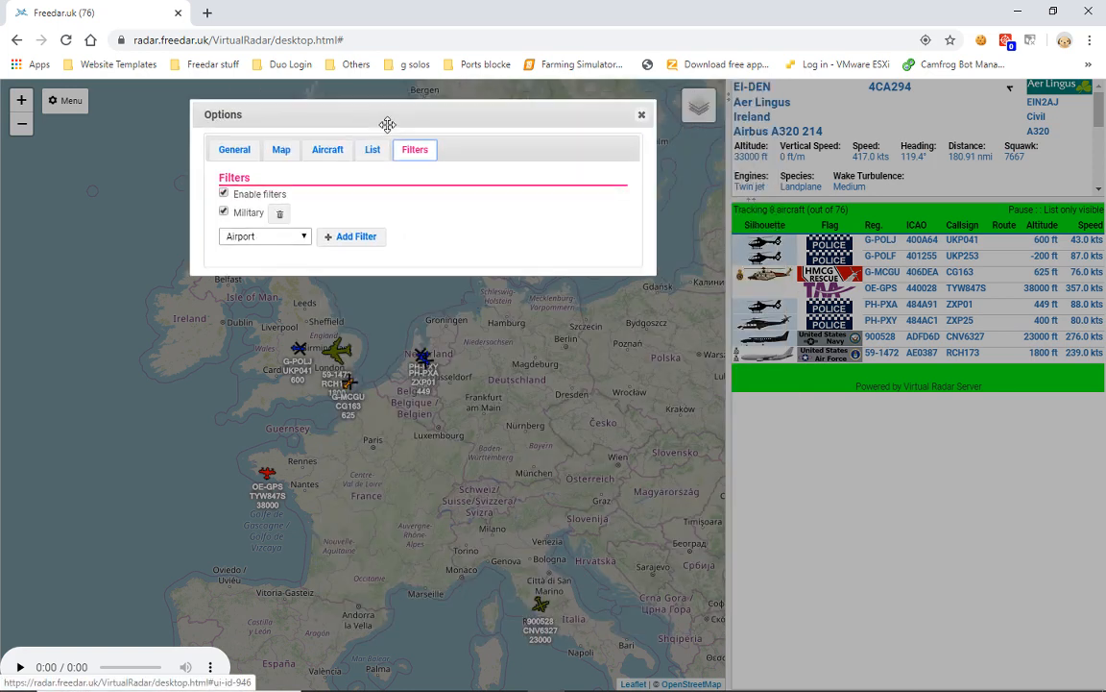
{"action": "left_click_drag", "start_coordinate": [387, 115], "coordinate": [387, 121]}
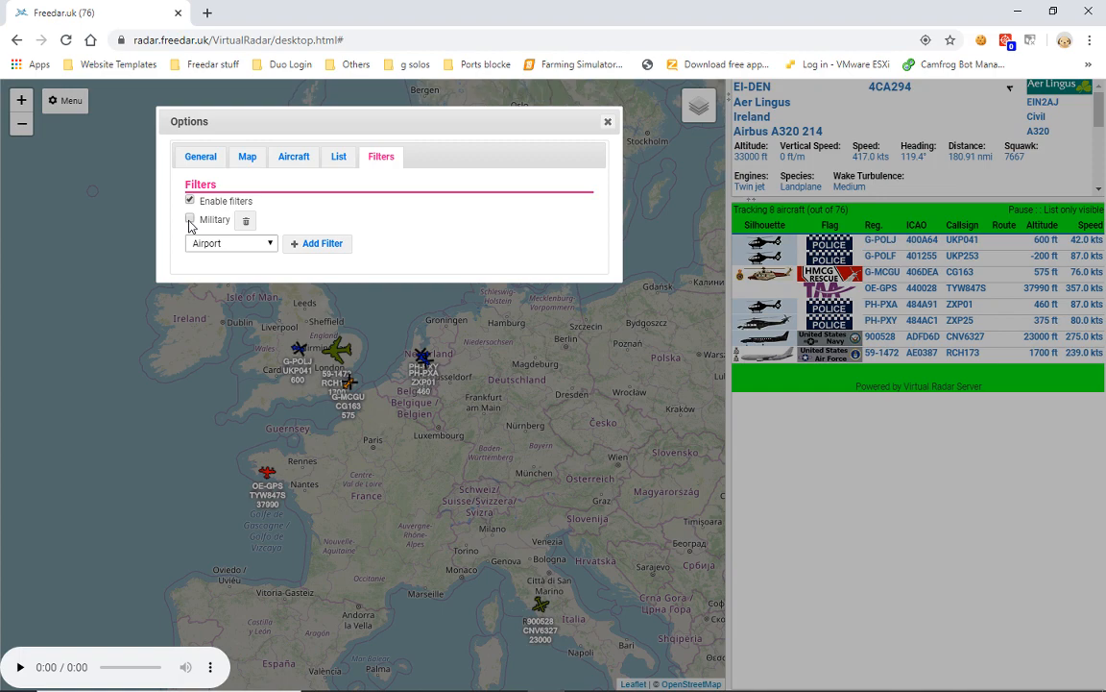
{"action": "left_click", "coordinate": [190, 220]}
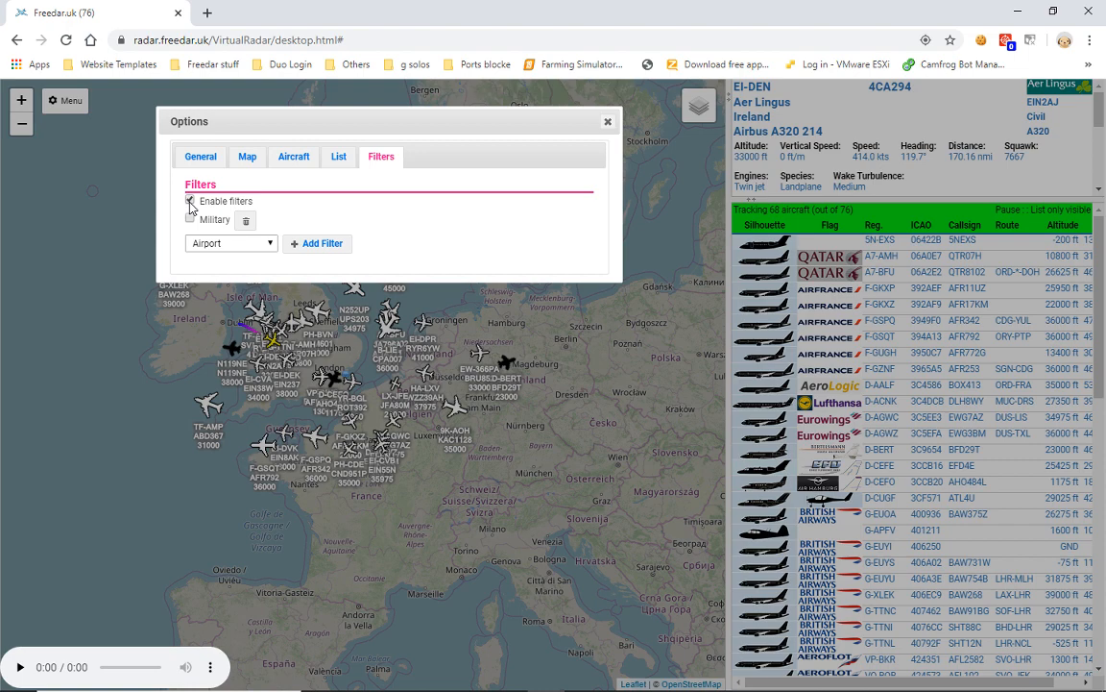
{"action": "left_click", "coordinate": [190, 201]}
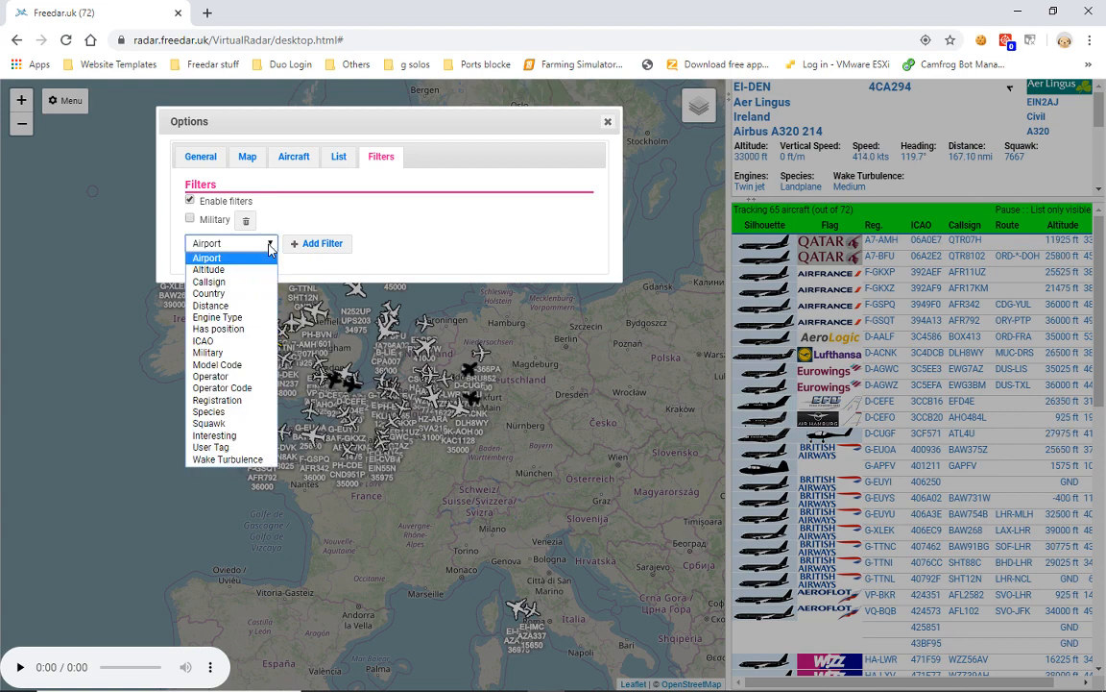
- Add an Operator filter set to Contains 'British Airways'
{"action": "left_click", "coordinate": [210, 375]}
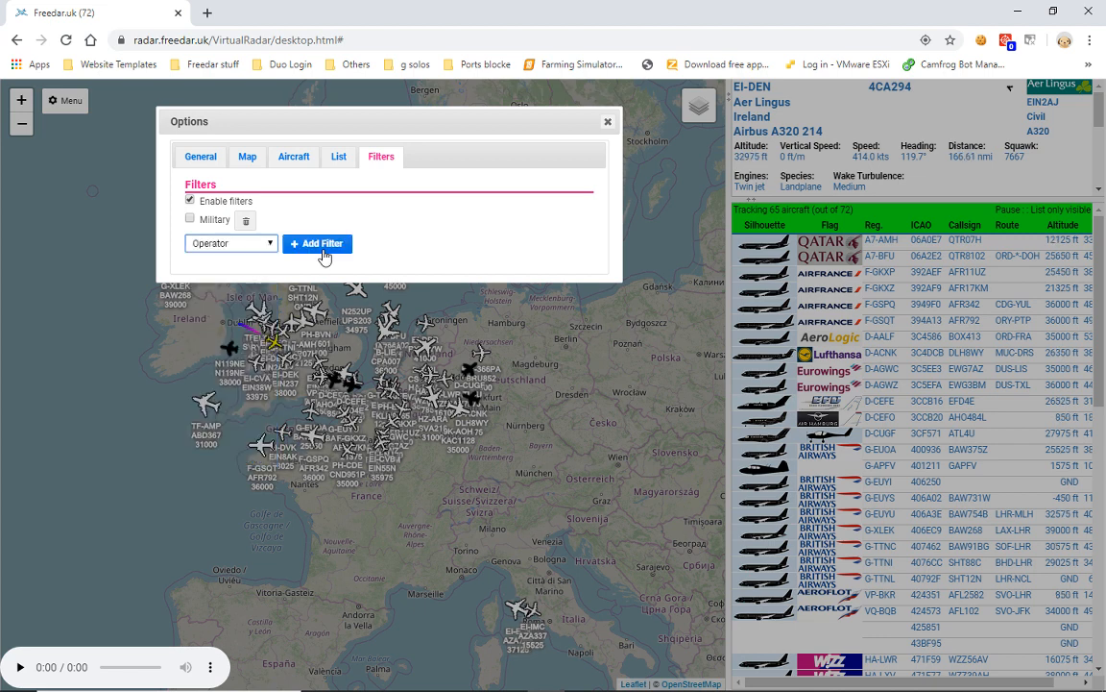
{"action": "left_click", "coordinate": [322, 243]}
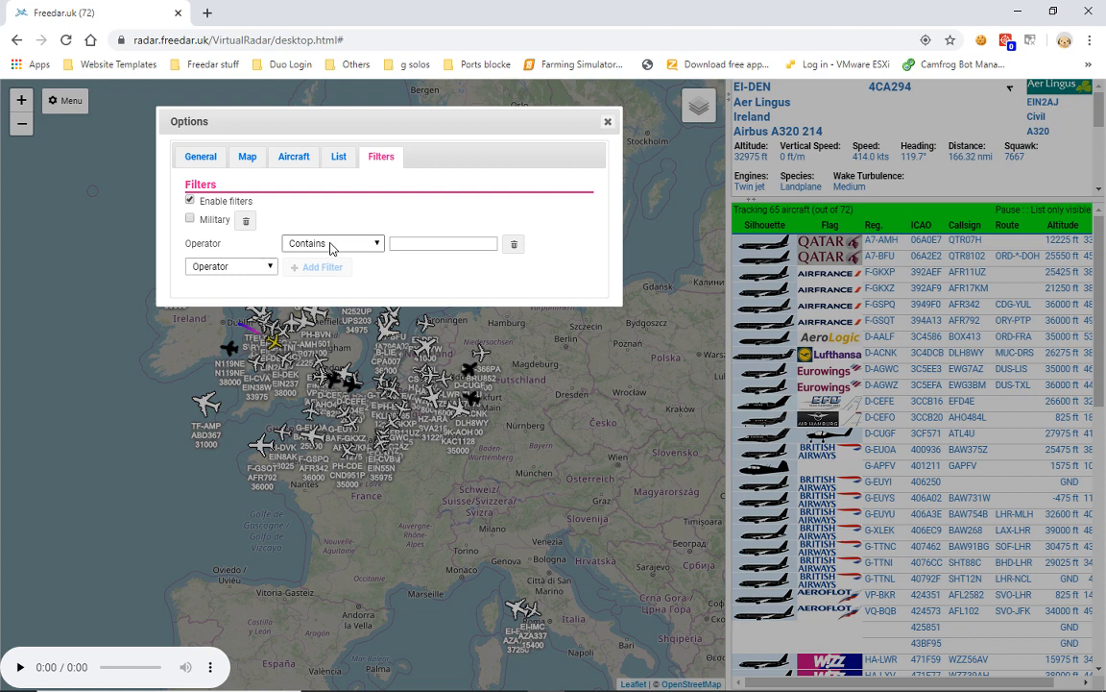
{"action": "left_click", "coordinate": [332, 242]}
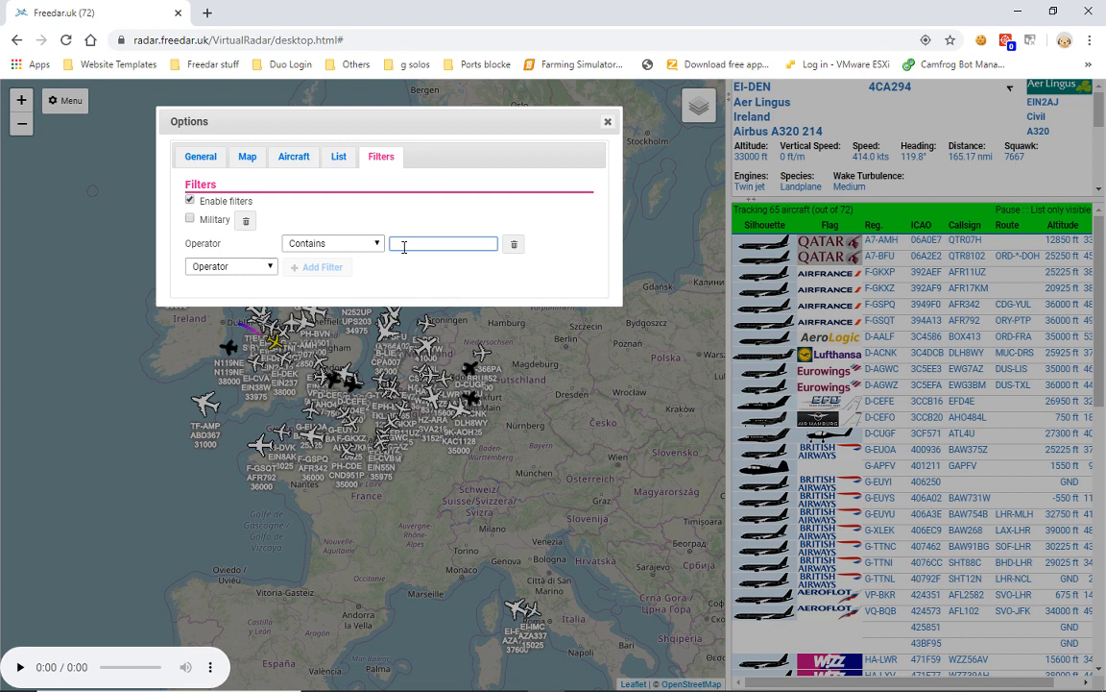
{"action": "type", "text": "British Airways"}
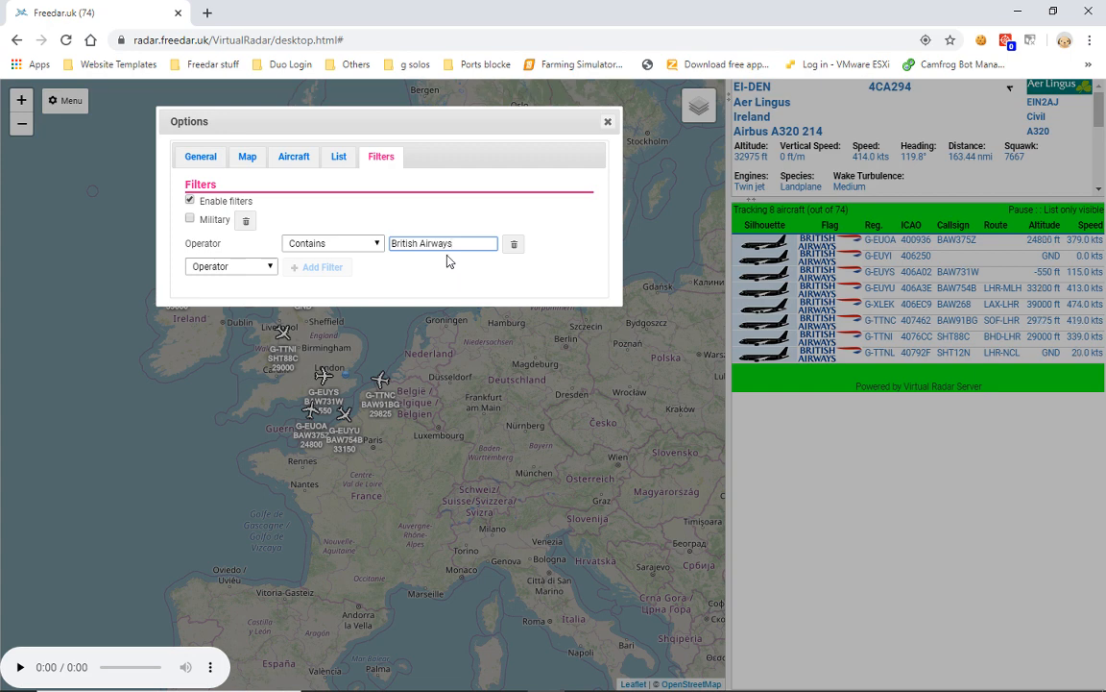
{"action": "mouse_move", "coordinate": [608, 121]}
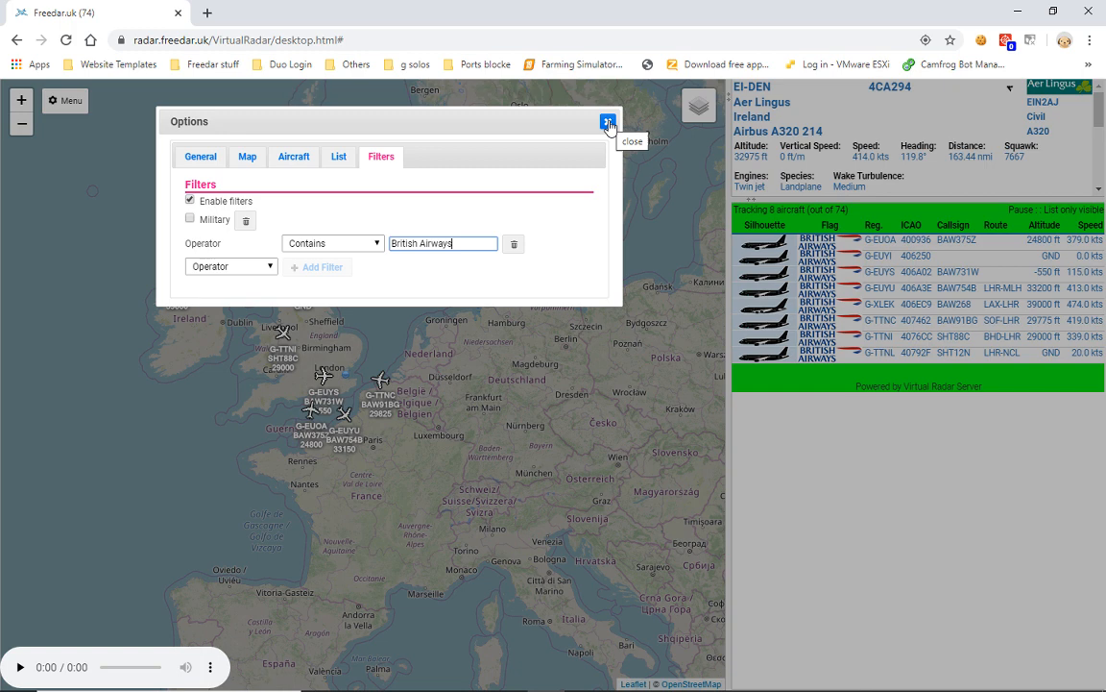
- Close Options and view details for British Airways flights G-TTNC and G-XLEK
{"action": "left_click", "coordinate": [607, 121]}
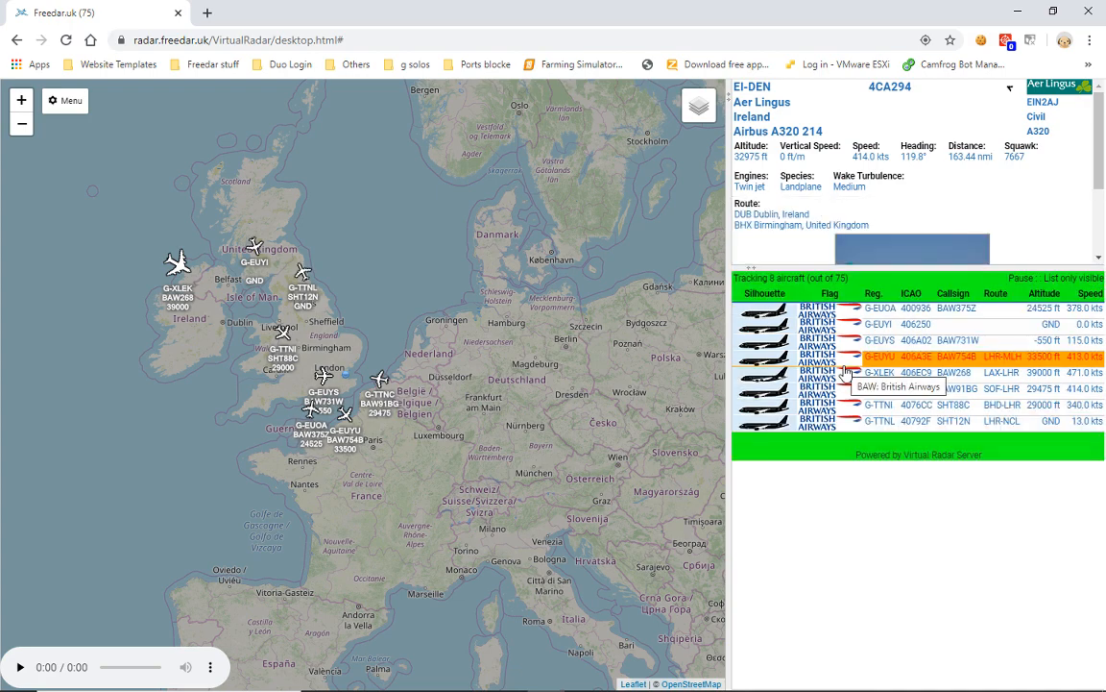
{"action": "mouse_move", "coordinate": [838, 468]}
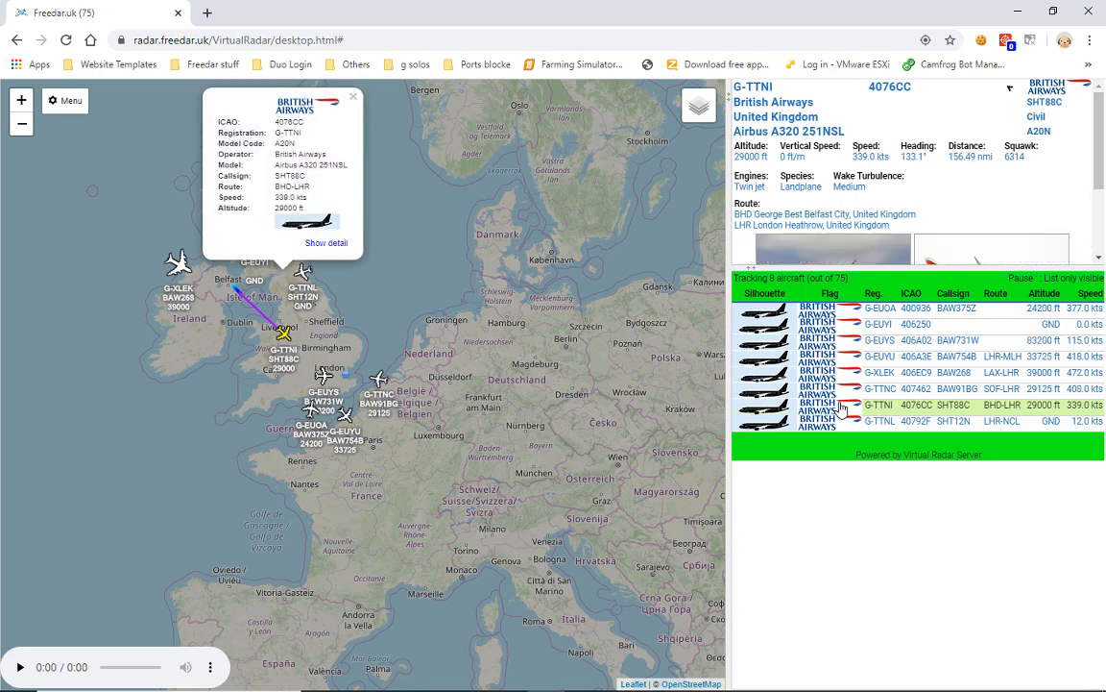
{"action": "left_click", "coordinate": [879, 388]}
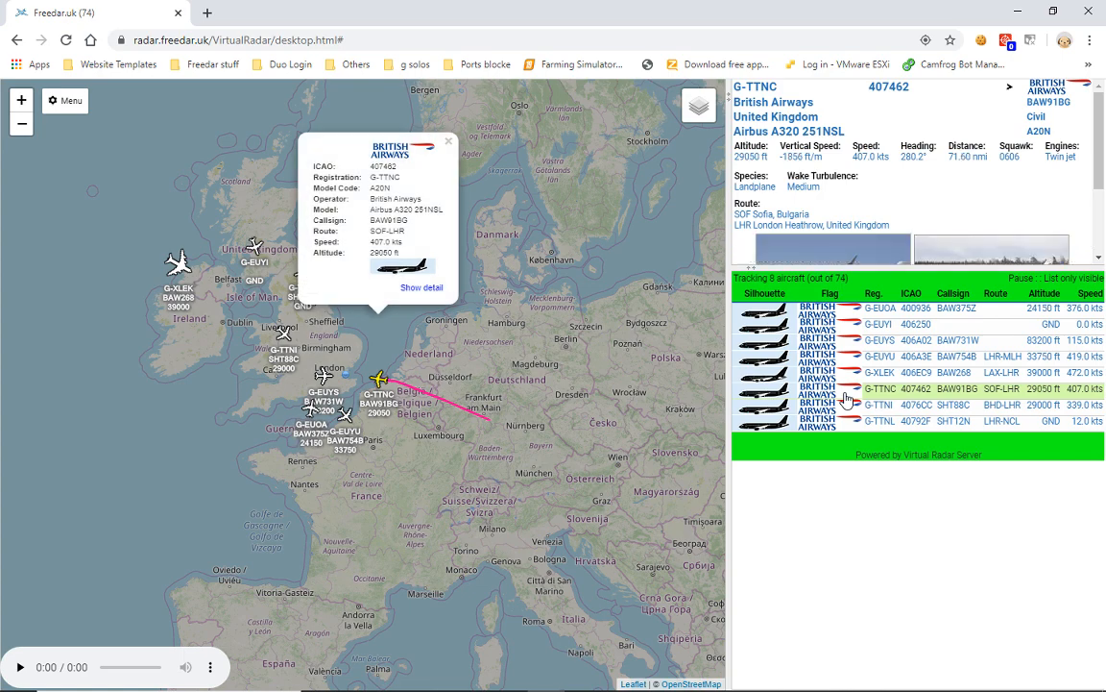
{"action": "left_click", "coordinate": [878, 371]}
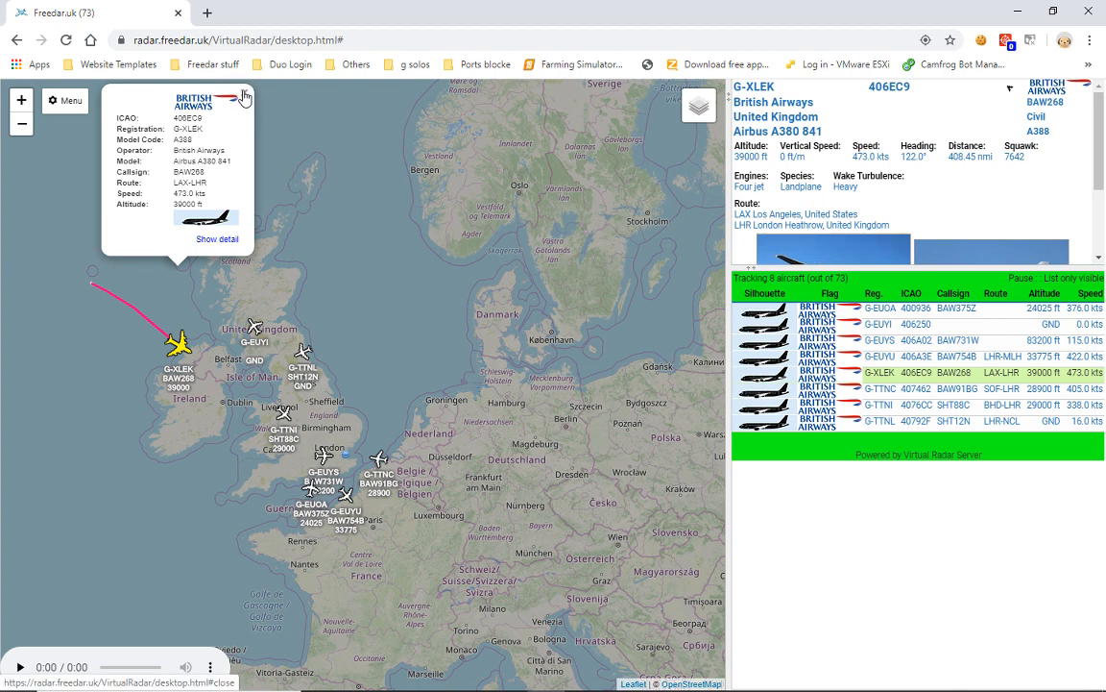
{"action": "left_click", "coordinate": [64, 101]}
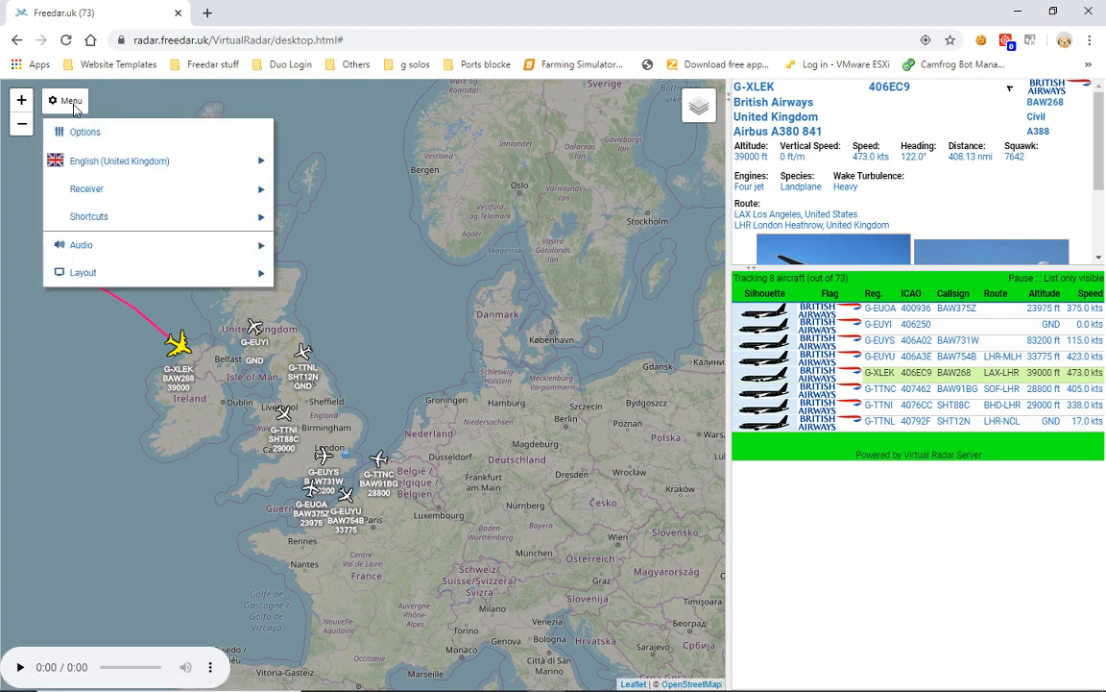
- Reopen the Filters settings with the British Airways filter and move the dialog aside
{"action": "left_click", "coordinate": [84, 131]}
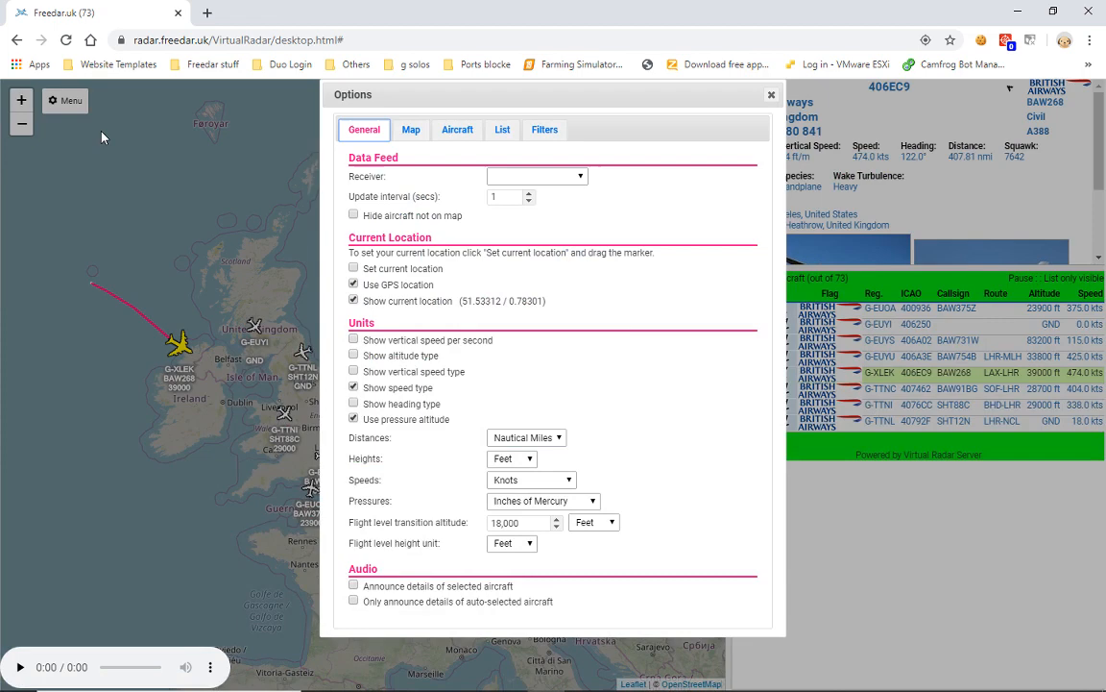
{"action": "left_click", "coordinate": [545, 129]}
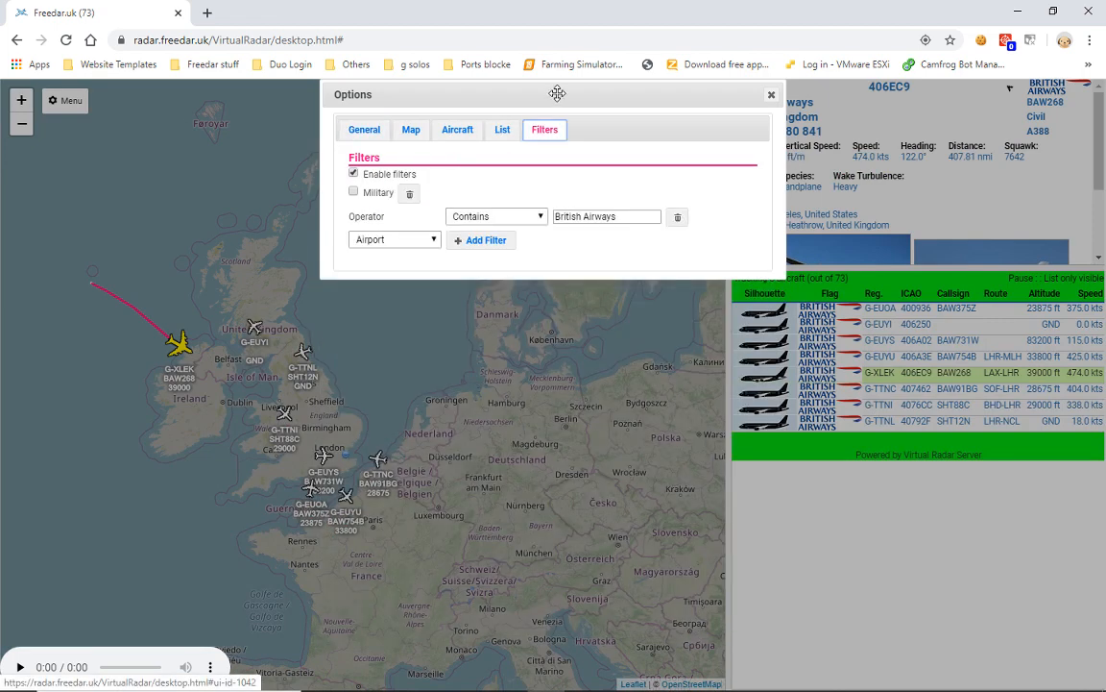
{"action": "left_click_drag", "start_coordinate": [557, 94], "coordinate": [430, 125]}
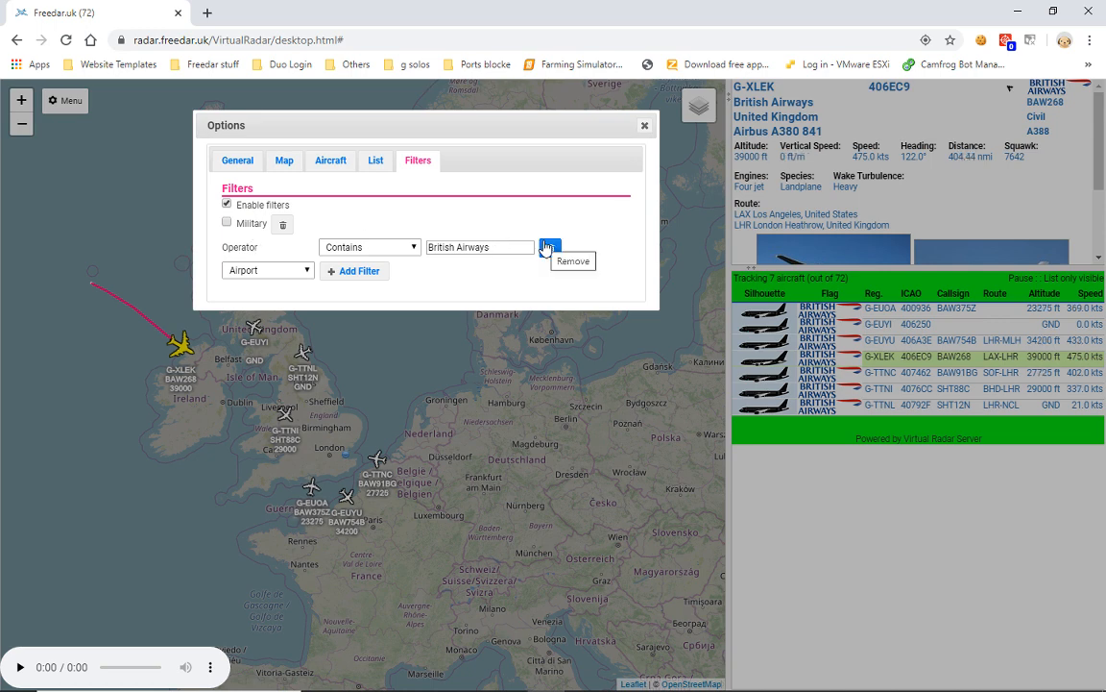
- Replace the British Airways filter with a Model Code contains 'A320' filter and close Options
{"action": "left_click", "coordinate": [549, 246]}
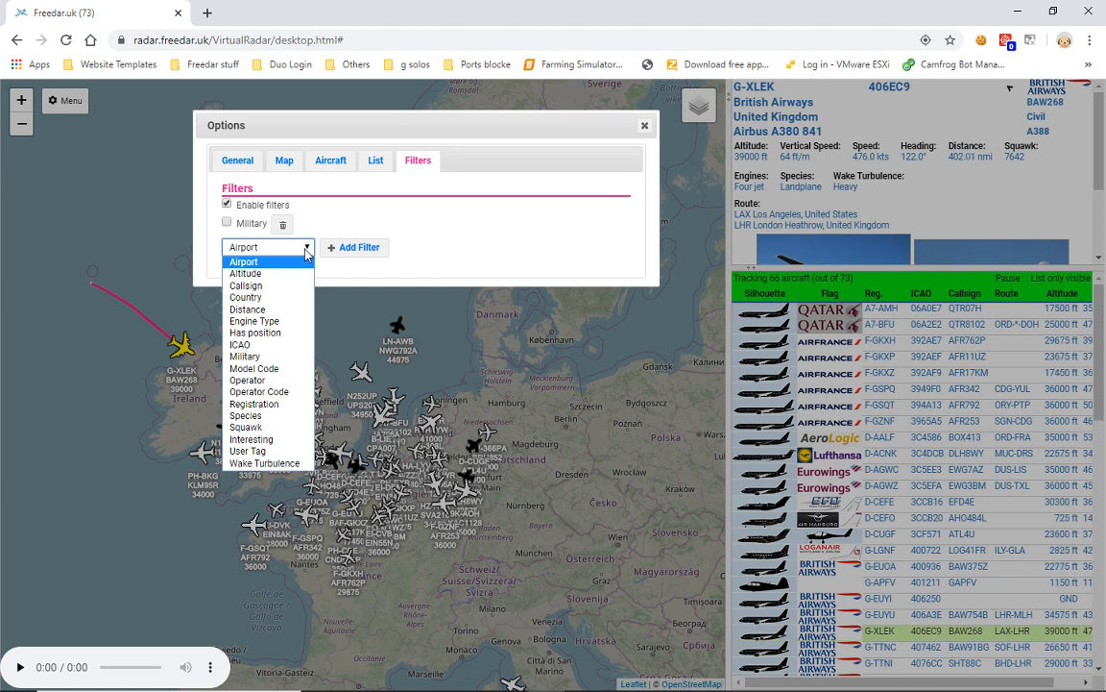
{"action": "mouse_move", "coordinate": [255, 321]}
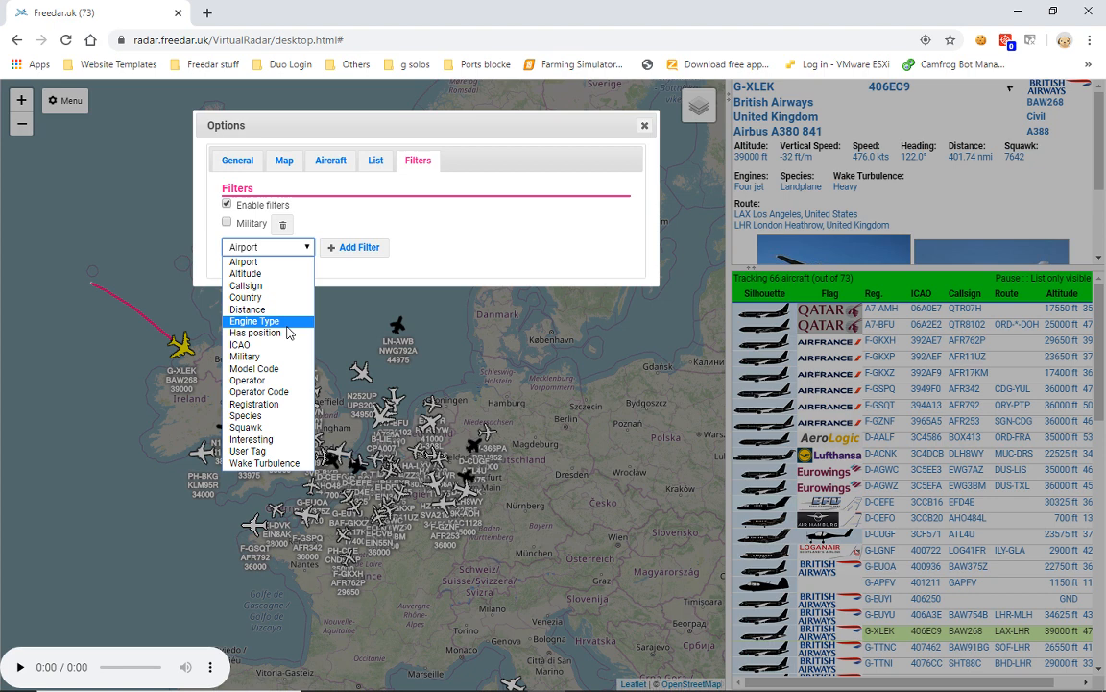
{"action": "mouse_move", "coordinate": [255, 368]}
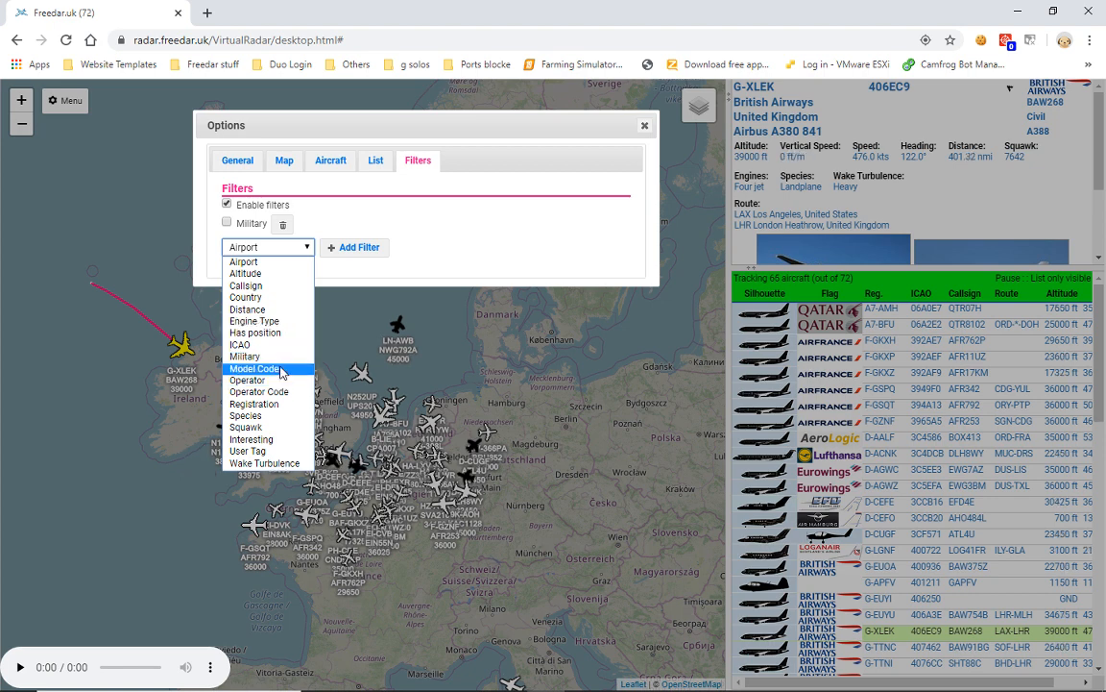
{"action": "mouse_move", "coordinate": [279, 372]}
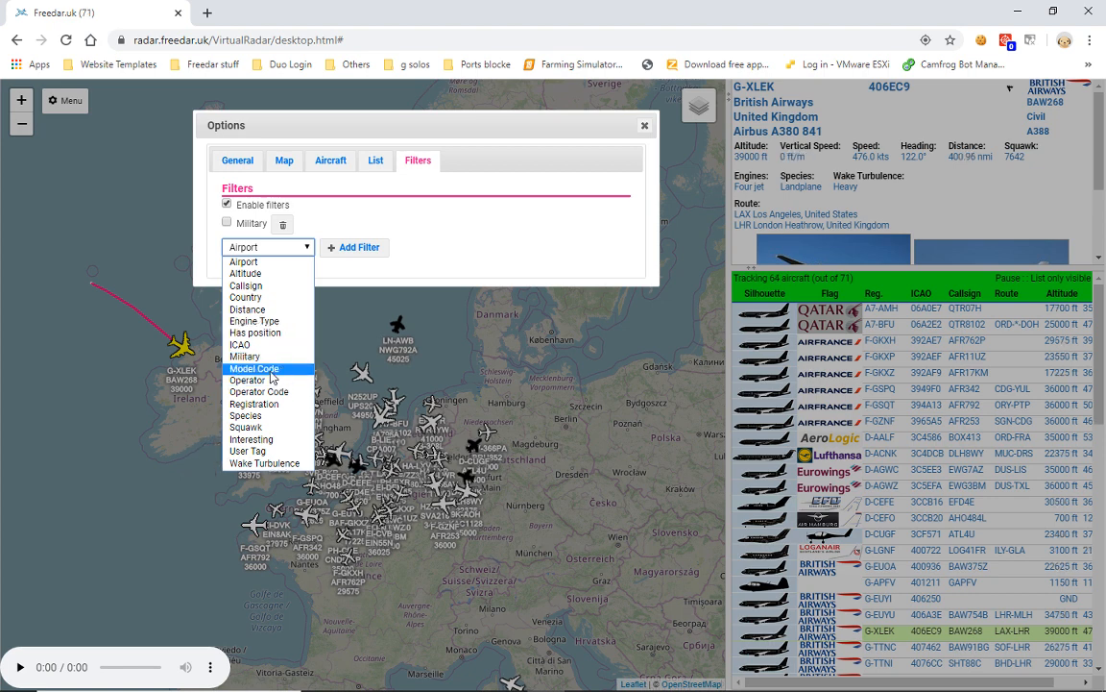
{"action": "left_click", "coordinate": [253, 368]}
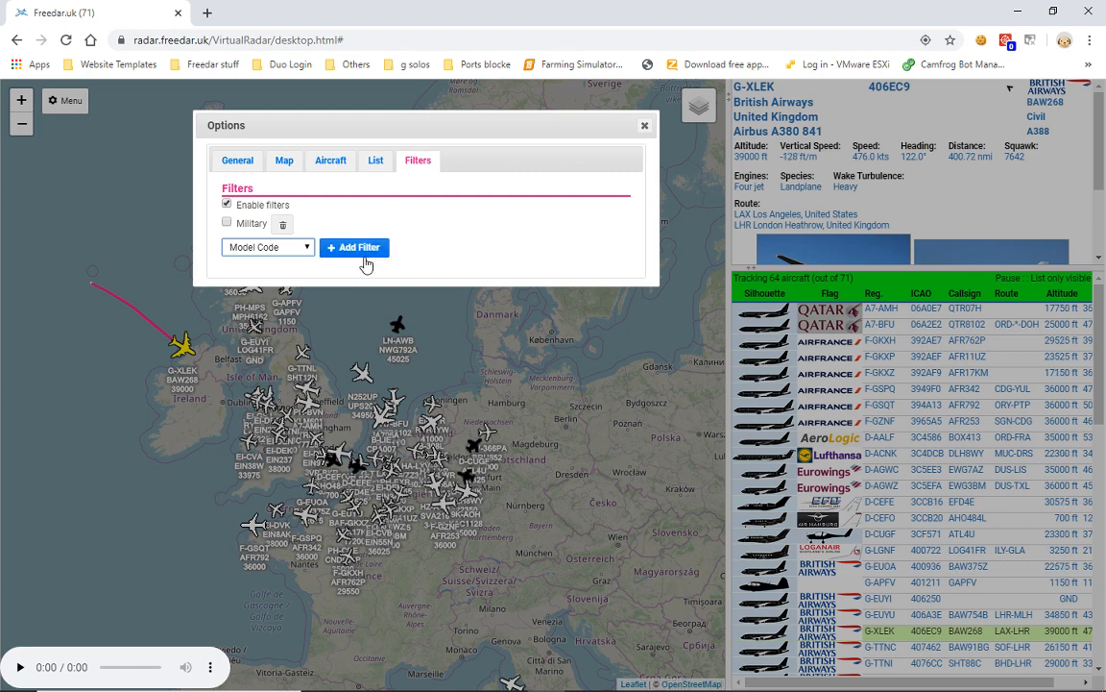
{"action": "left_click", "coordinate": [354, 246]}
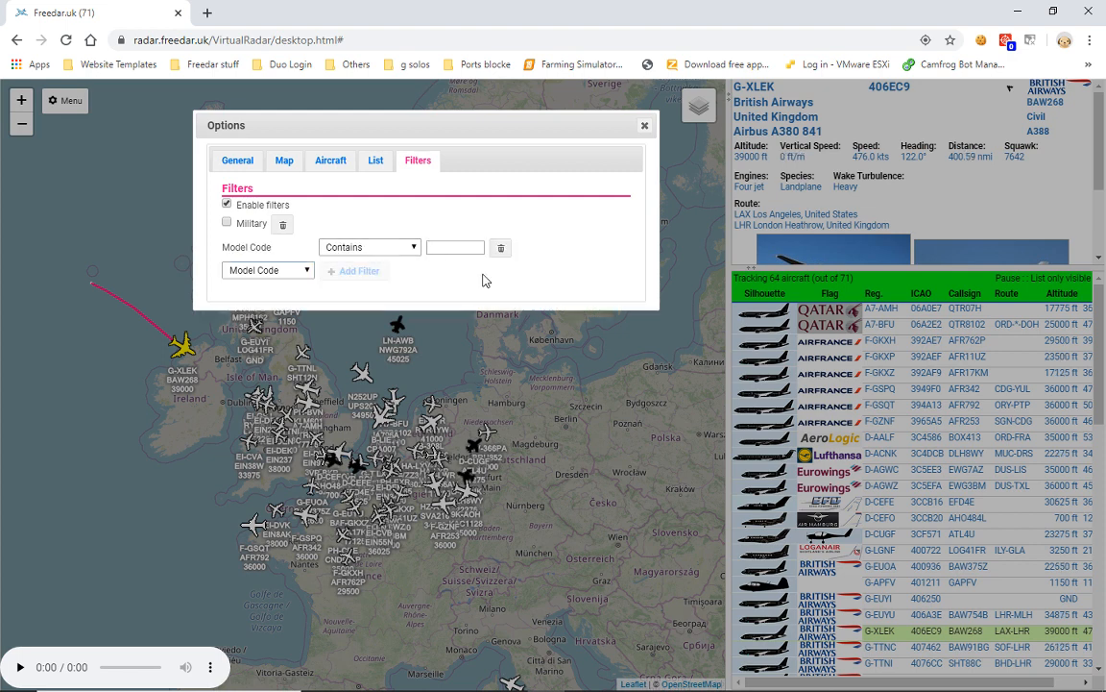
{"action": "left_click", "coordinate": [455, 247]}
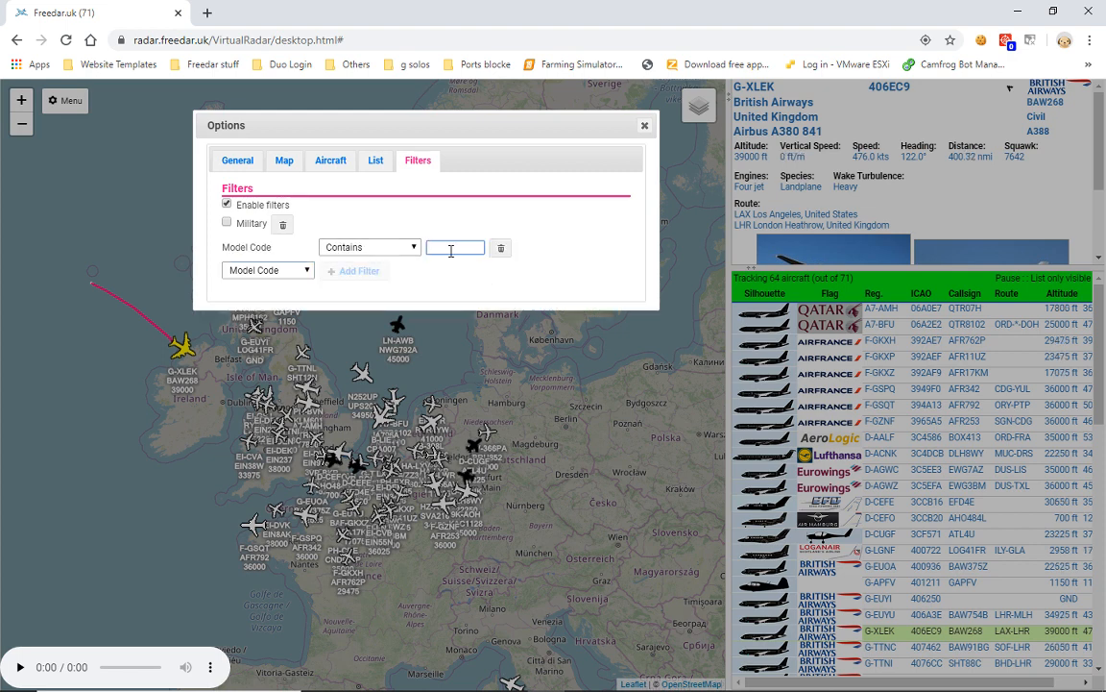
{"action": "type", "text": "A"}
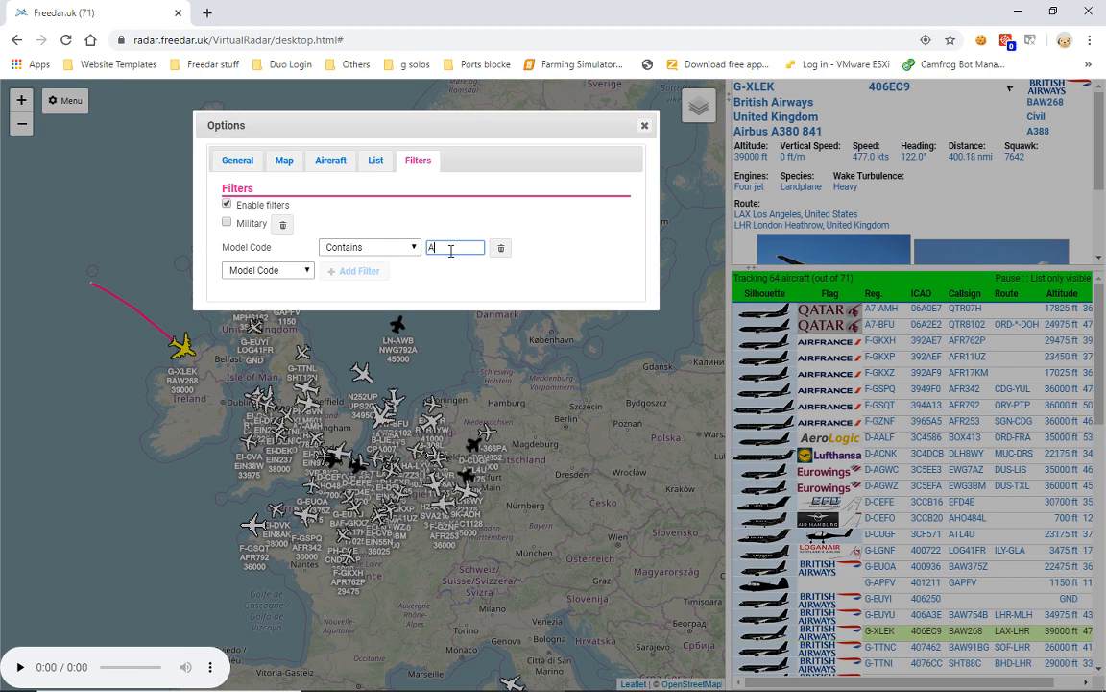
{"action": "type", "text": "320"}
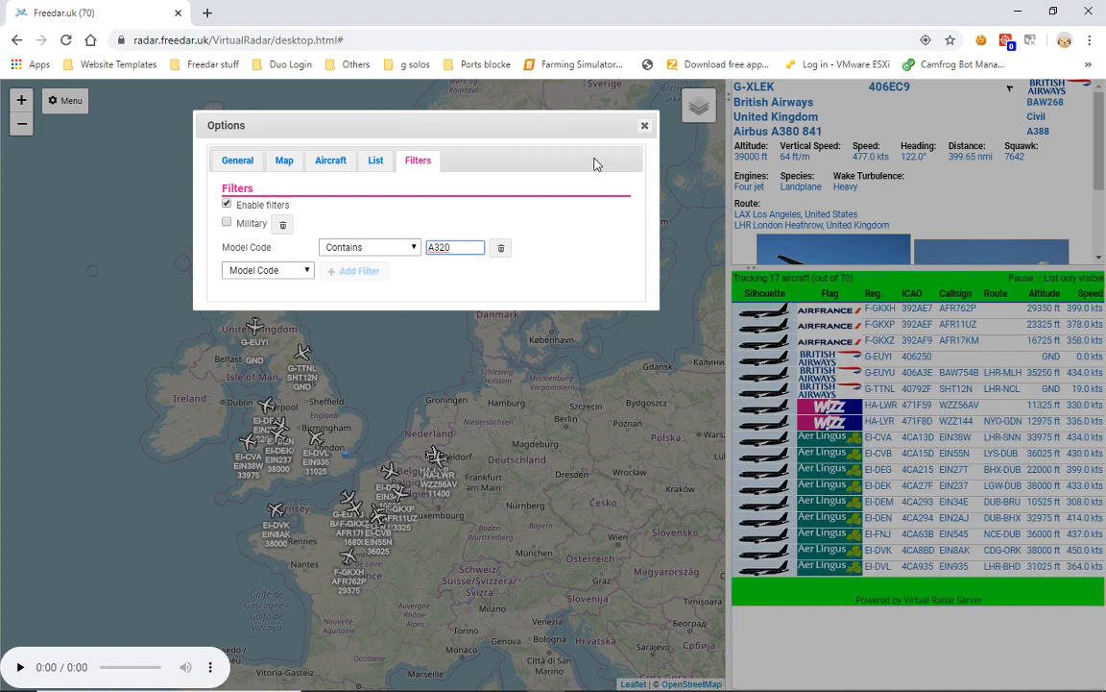
{"action": "left_click", "coordinate": [644, 124]}
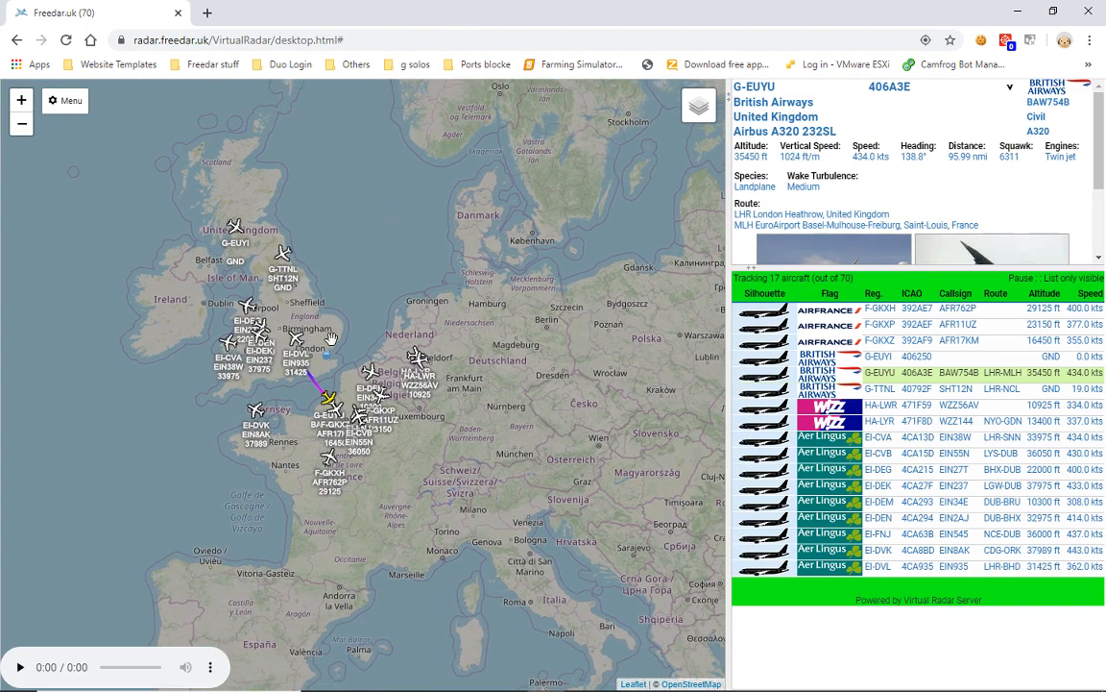
{"action": "mouse_move", "coordinate": [346, 447]}
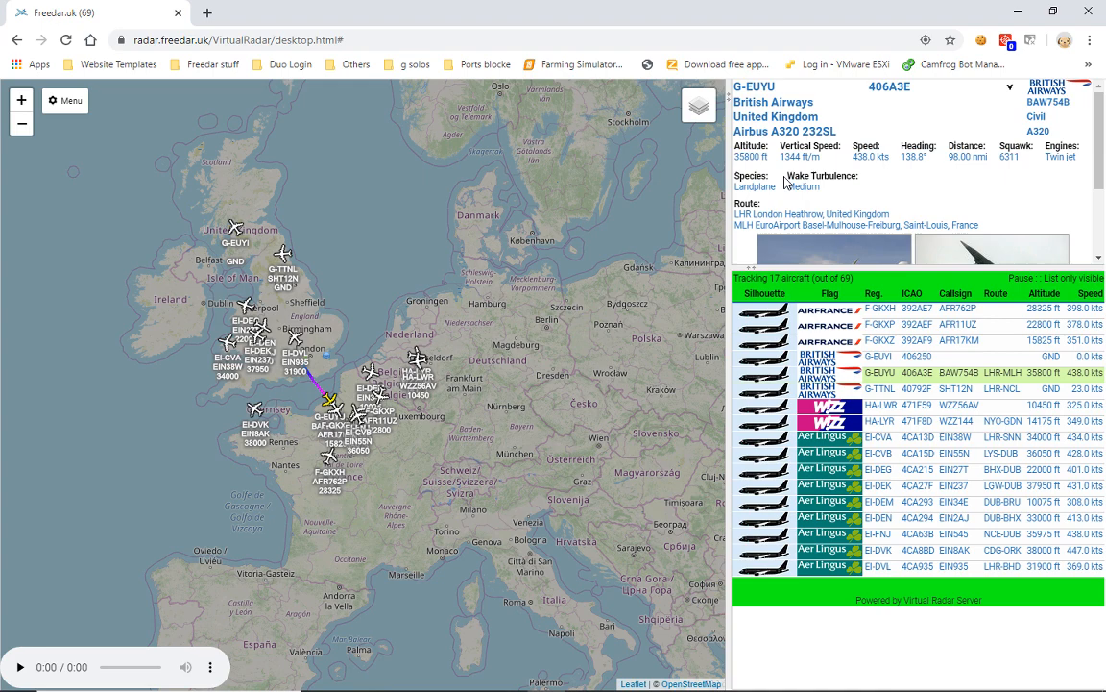
{"action": "left_click", "coordinate": [64, 100]}
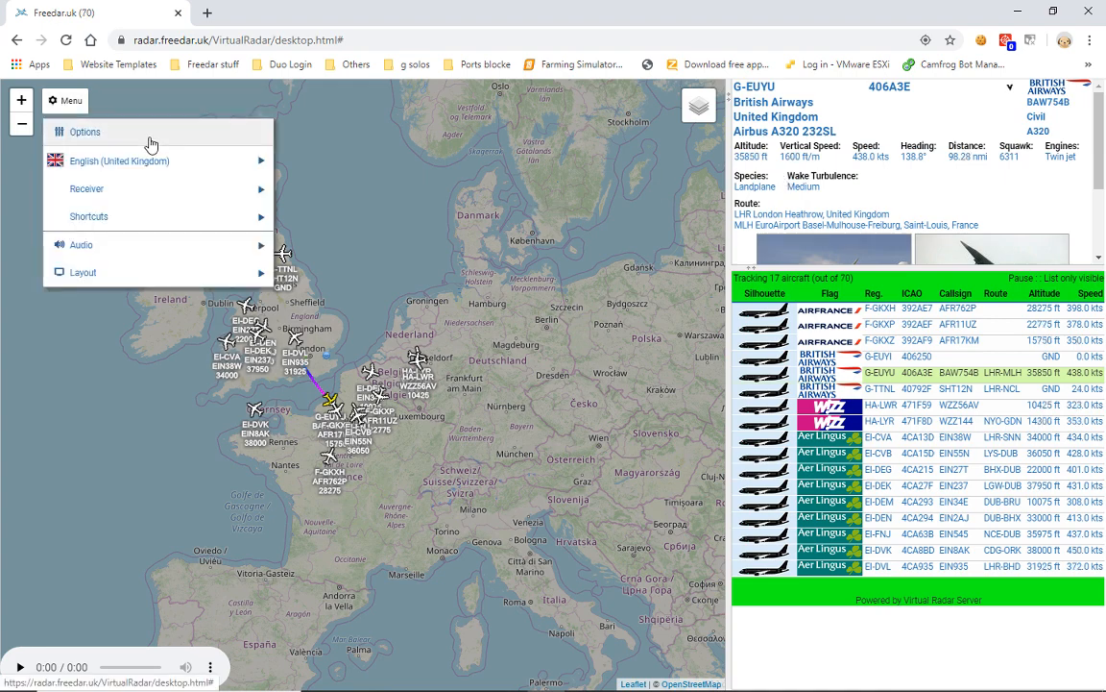
- Clear the A320 value, delete the Model Code filter, and close Options
{"action": "left_click", "coordinate": [85, 131]}
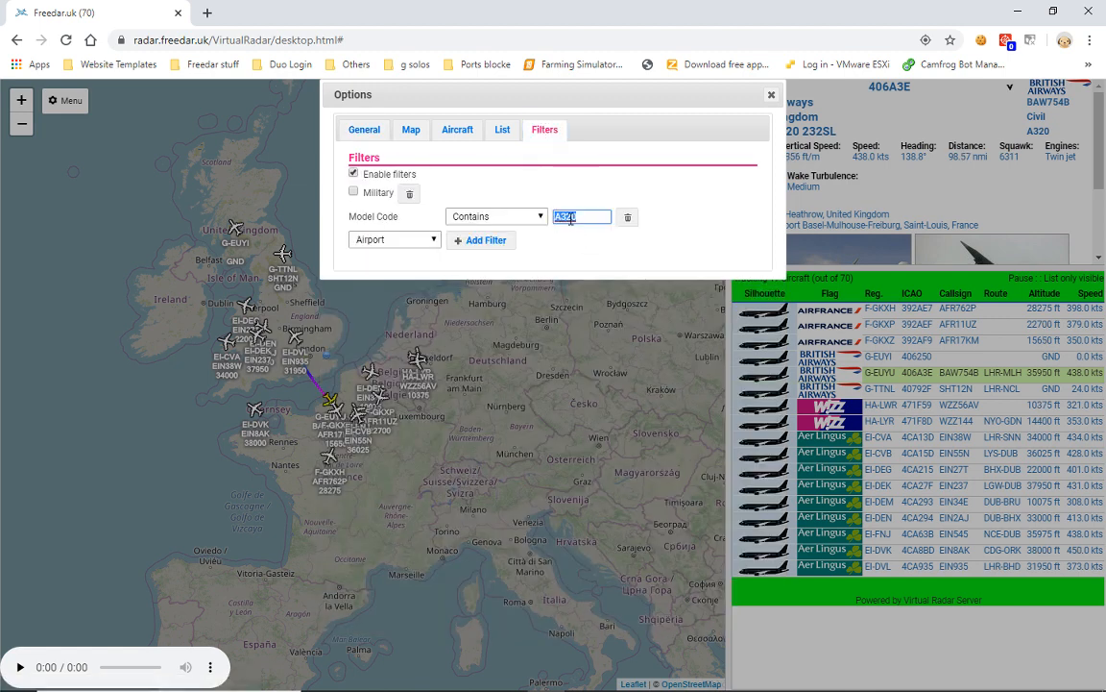
{"action": "key", "text": "Delete"}
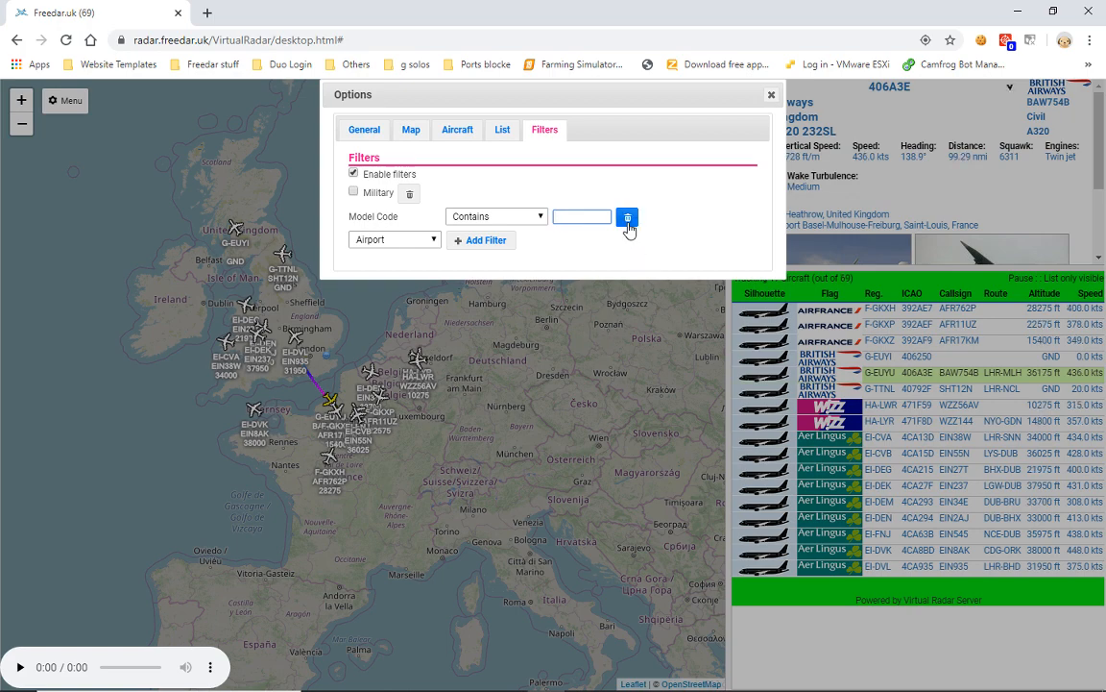
{"action": "left_click", "coordinate": [627, 216]}
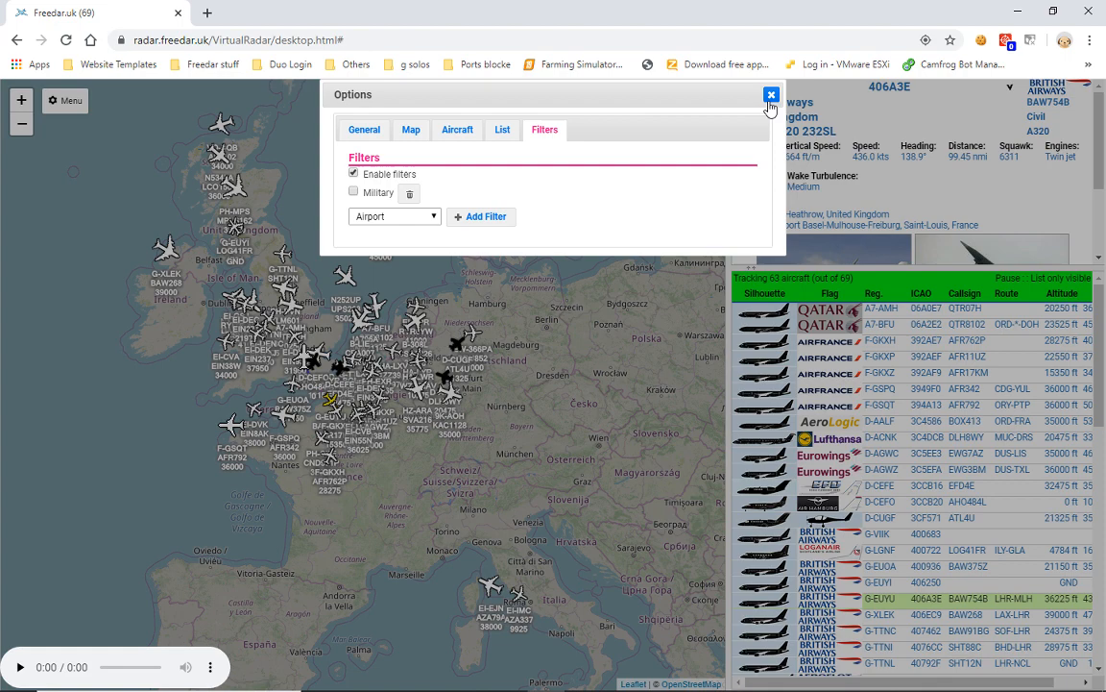
{"action": "left_click", "coordinate": [770, 95]}
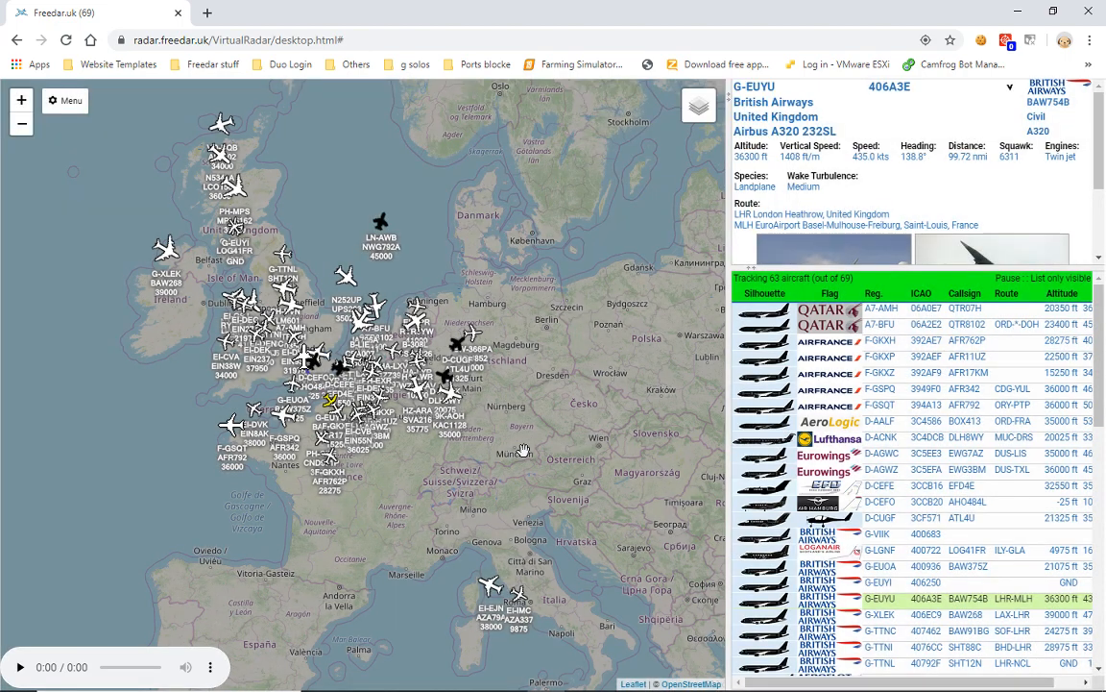
{"action": "mouse_move", "coordinate": [828, 457]}
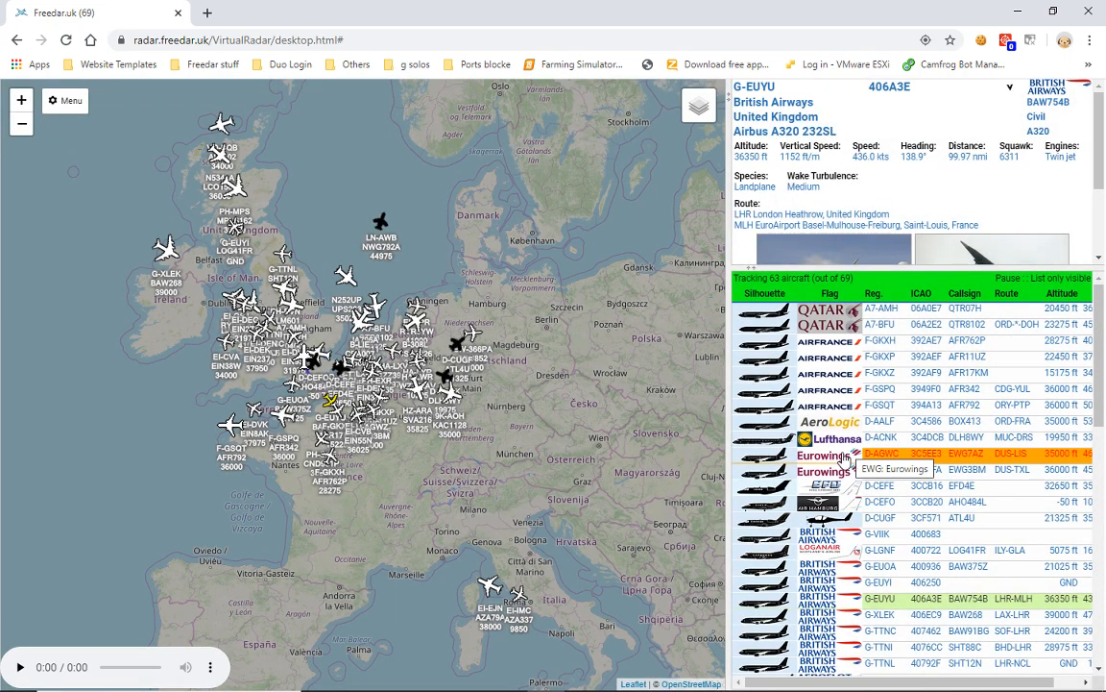
- Show details and the map popup for Eurowings aircraft D-AGWC
{"action": "left_click", "coordinate": [879, 453]}
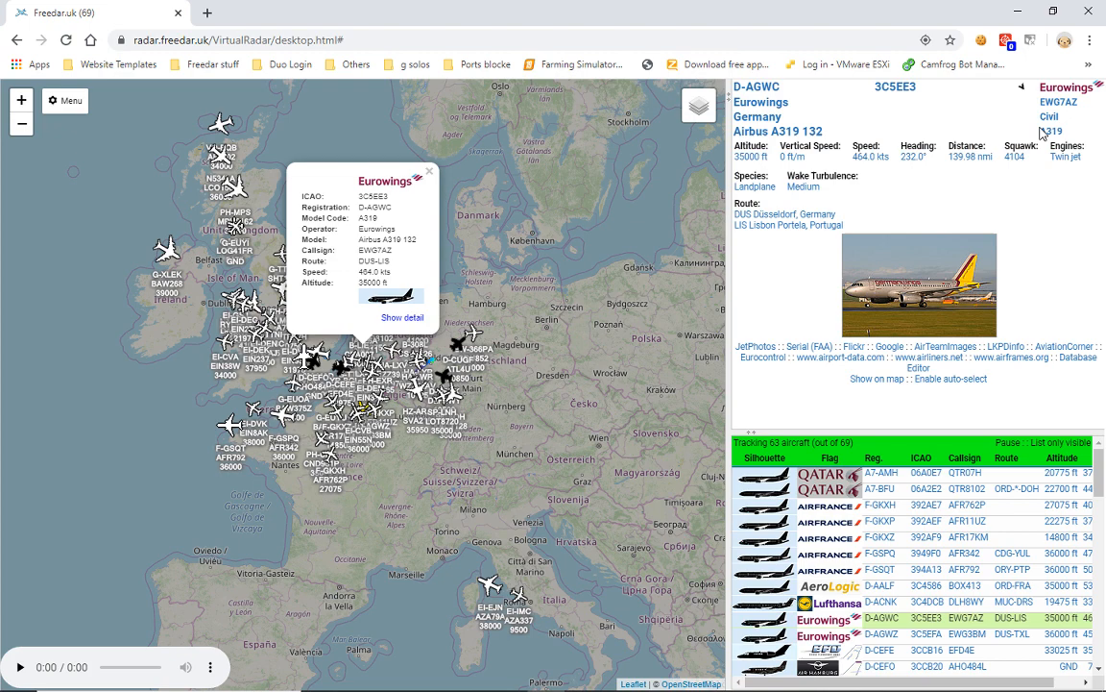
{"action": "double_click", "coordinate": [1053, 131]}
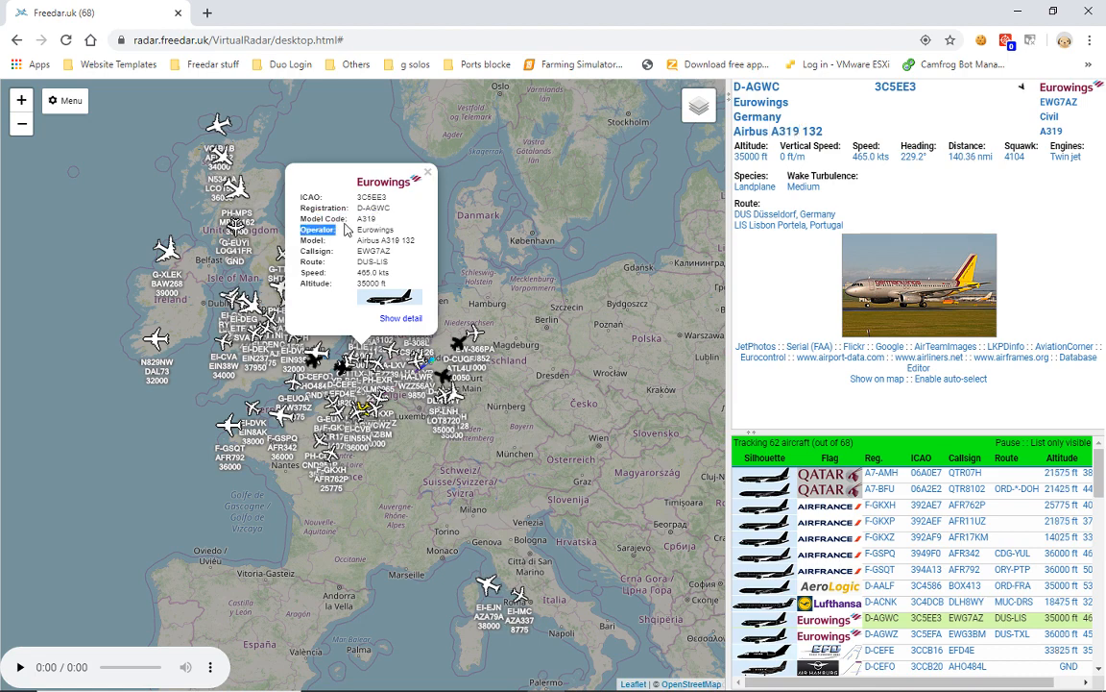
{"action": "double_click", "coordinate": [366, 219]}
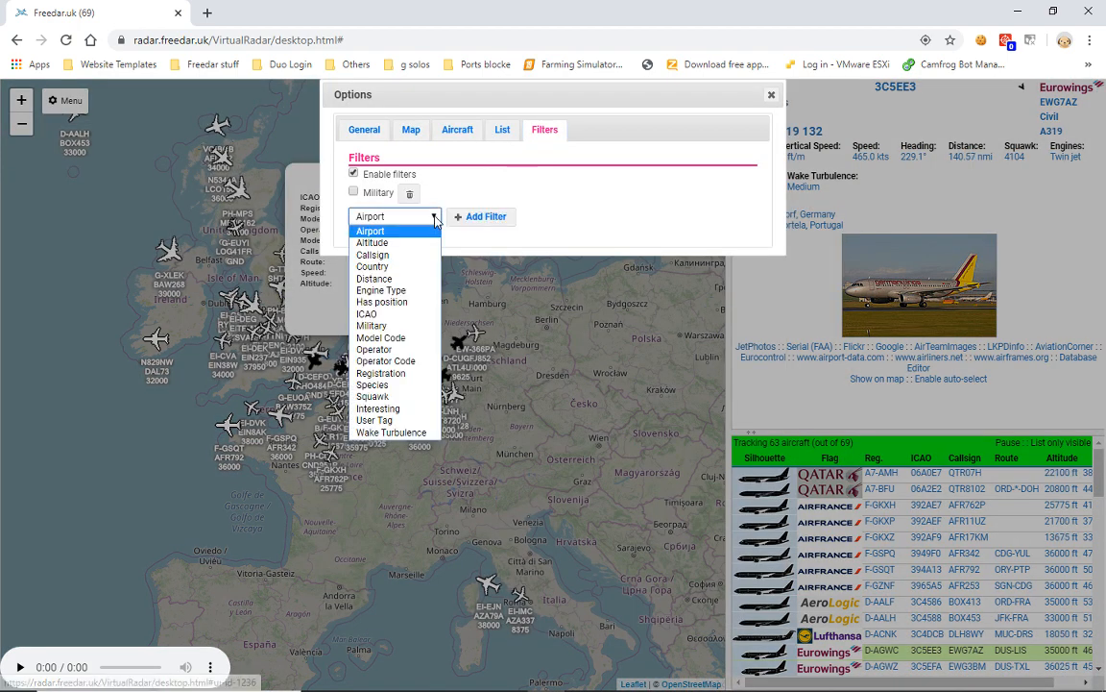
{"action": "mouse_move", "coordinate": [374, 325]}
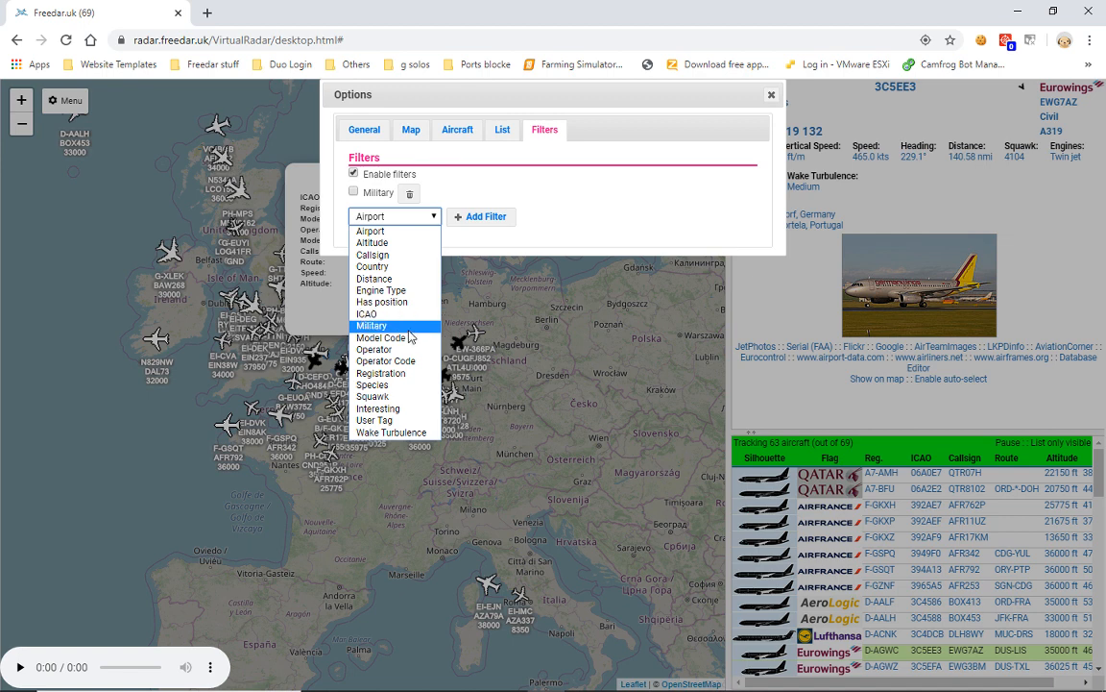
{"action": "mouse_move", "coordinate": [380, 338]}
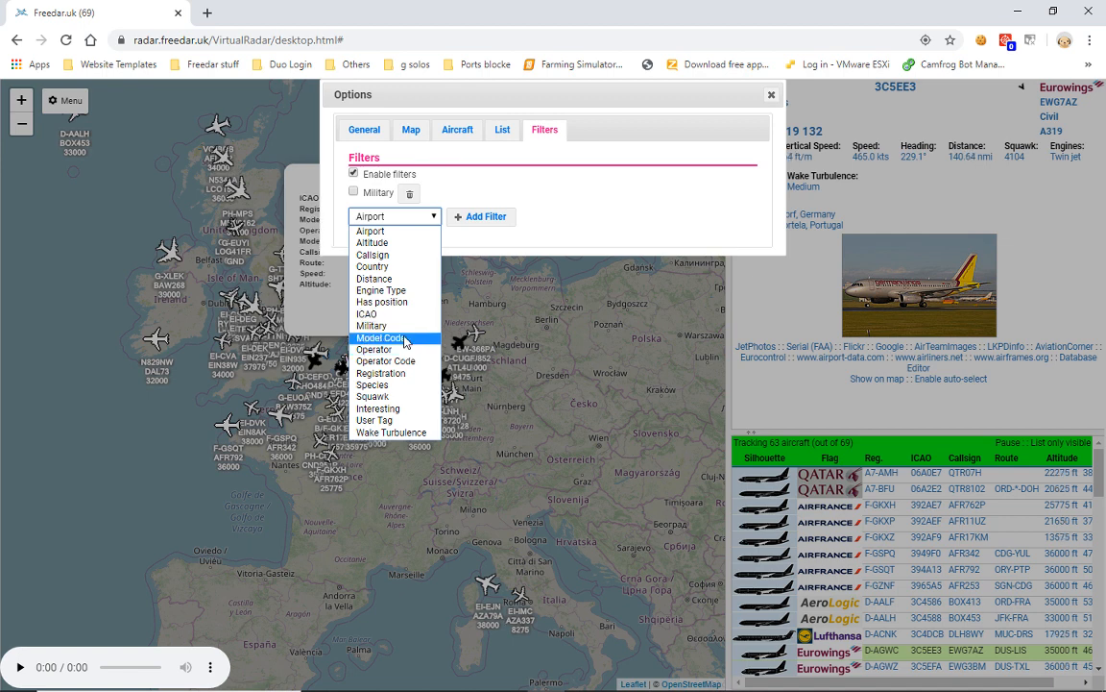
- Add a Model Code filter matching 'A319' and close Options
{"action": "left_click", "coordinate": [381, 337]}
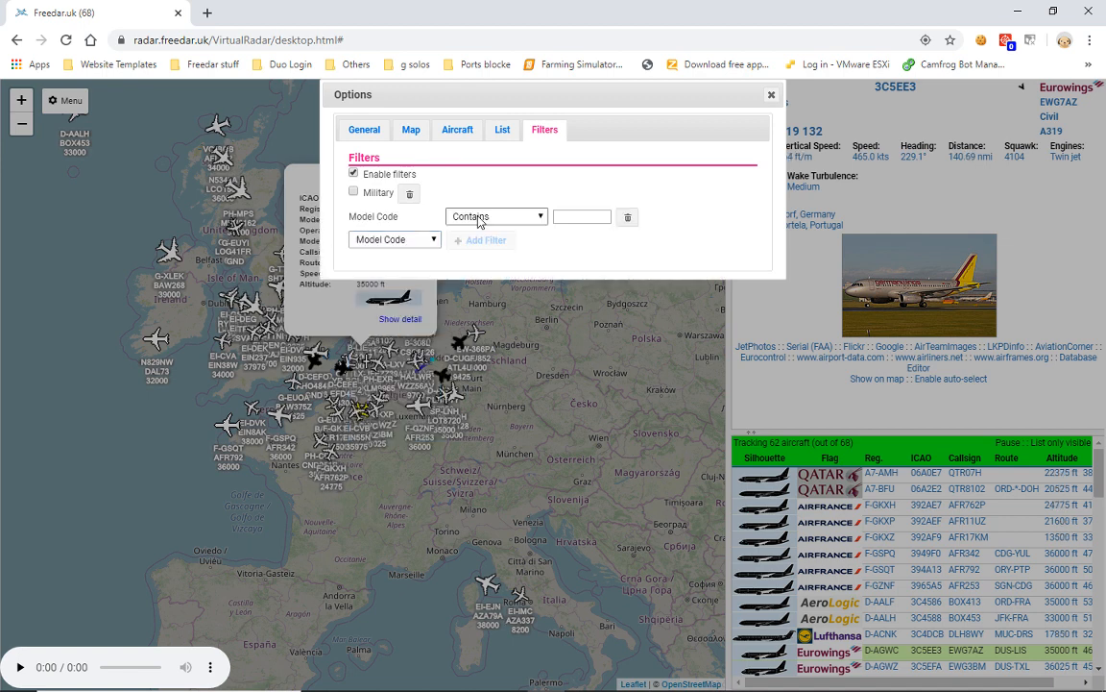
{"action": "left_click", "coordinate": [581, 215]}
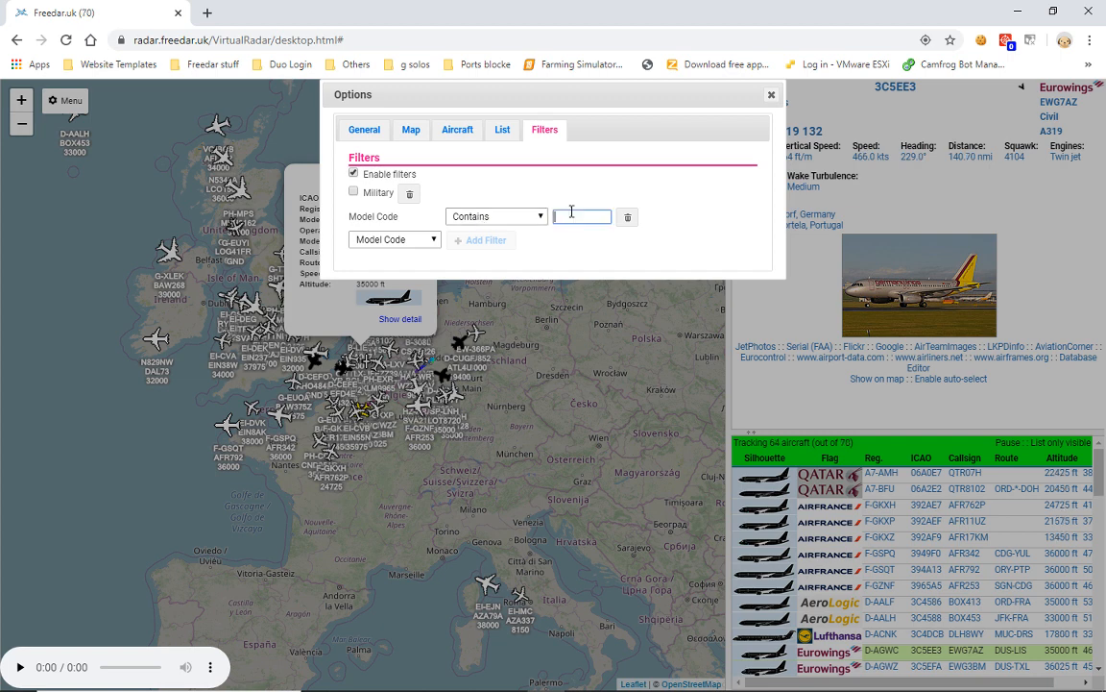
{"action": "type", "text": "A31"}
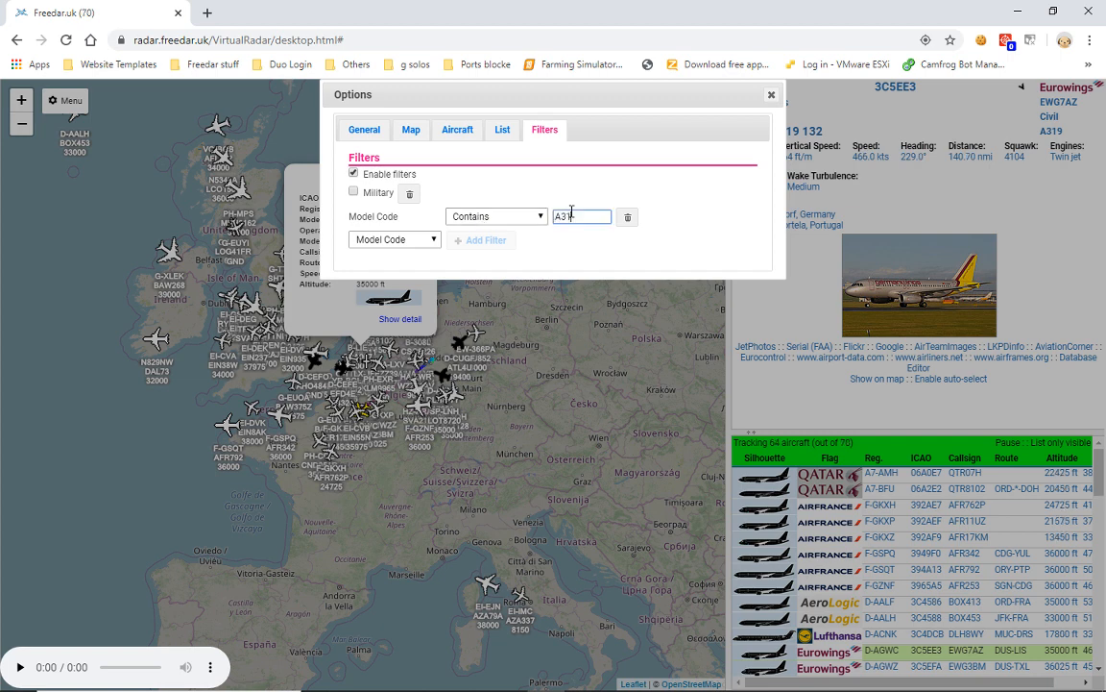
{"action": "type", "text": "9"}
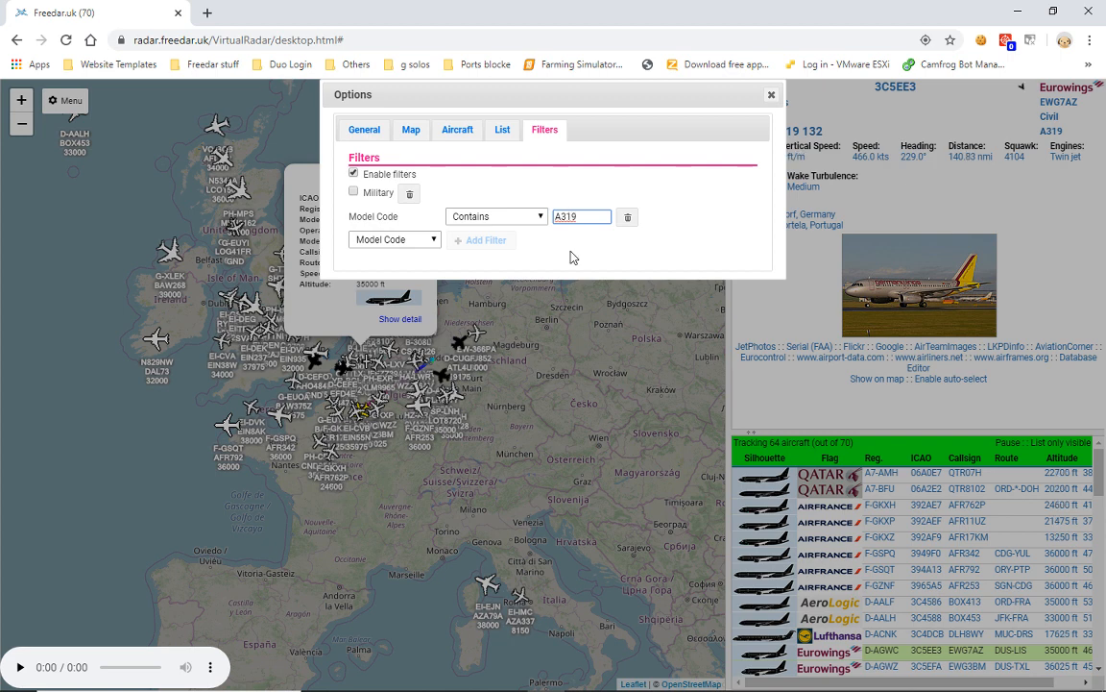
{"action": "key", "text": "Return"}
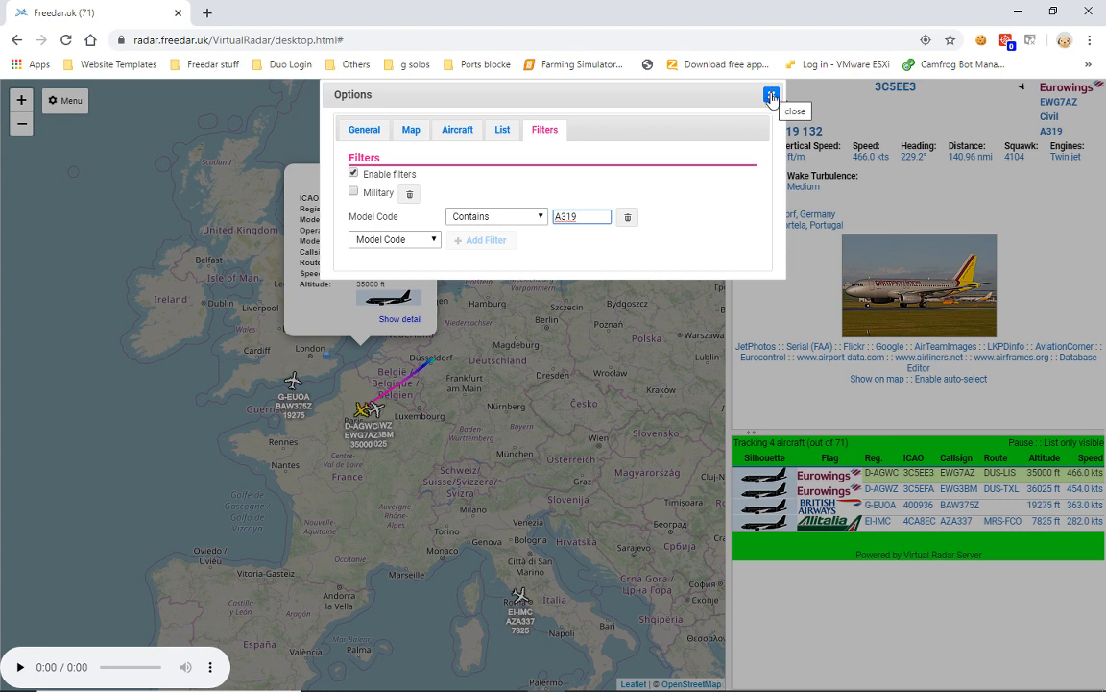
{"action": "left_click", "coordinate": [771, 97]}
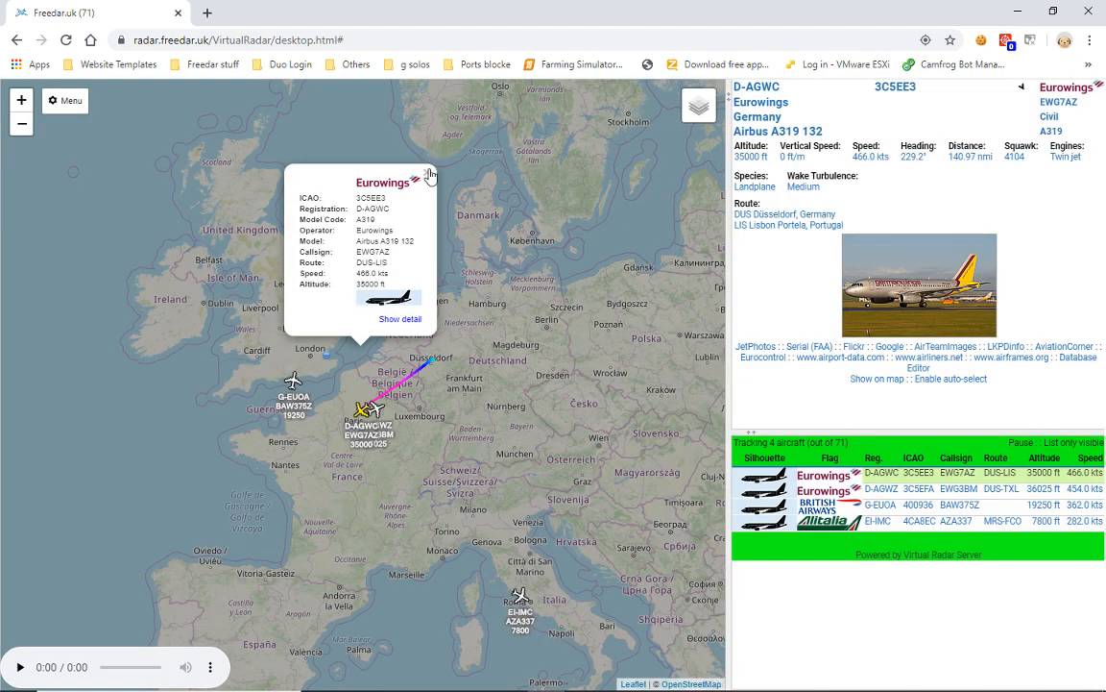
- Close the Eurowings D-AGWC popup on the map
{"action": "left_click", "coordinate": [430, 172]}
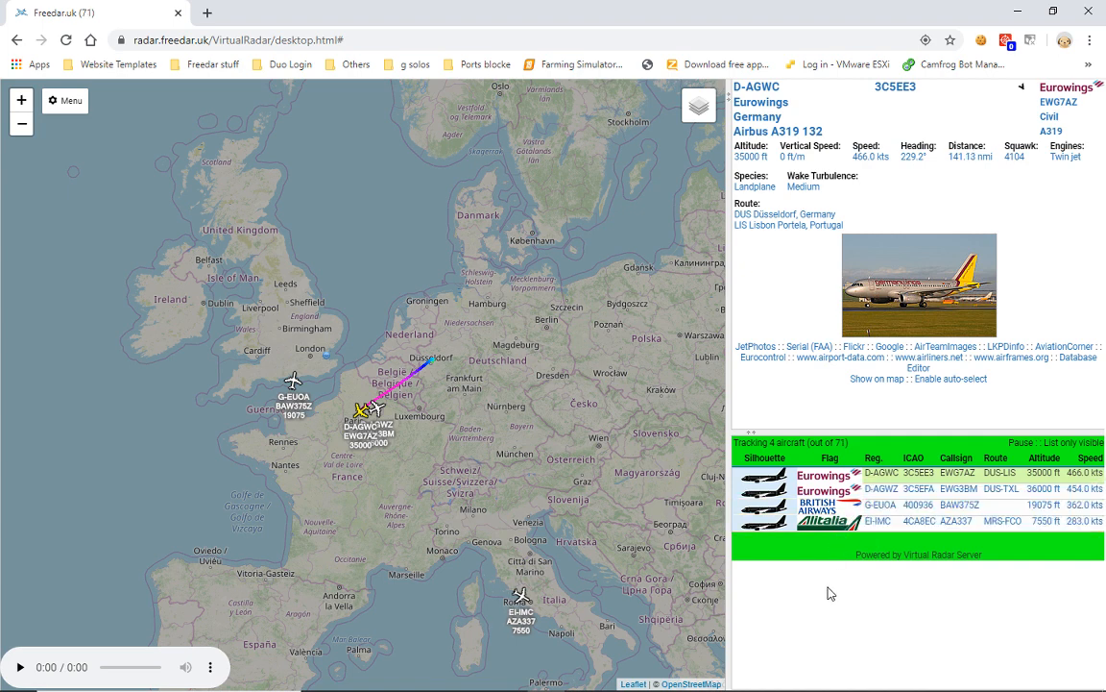
{"action": "mouse_move", "coordinate": [577, 580]}
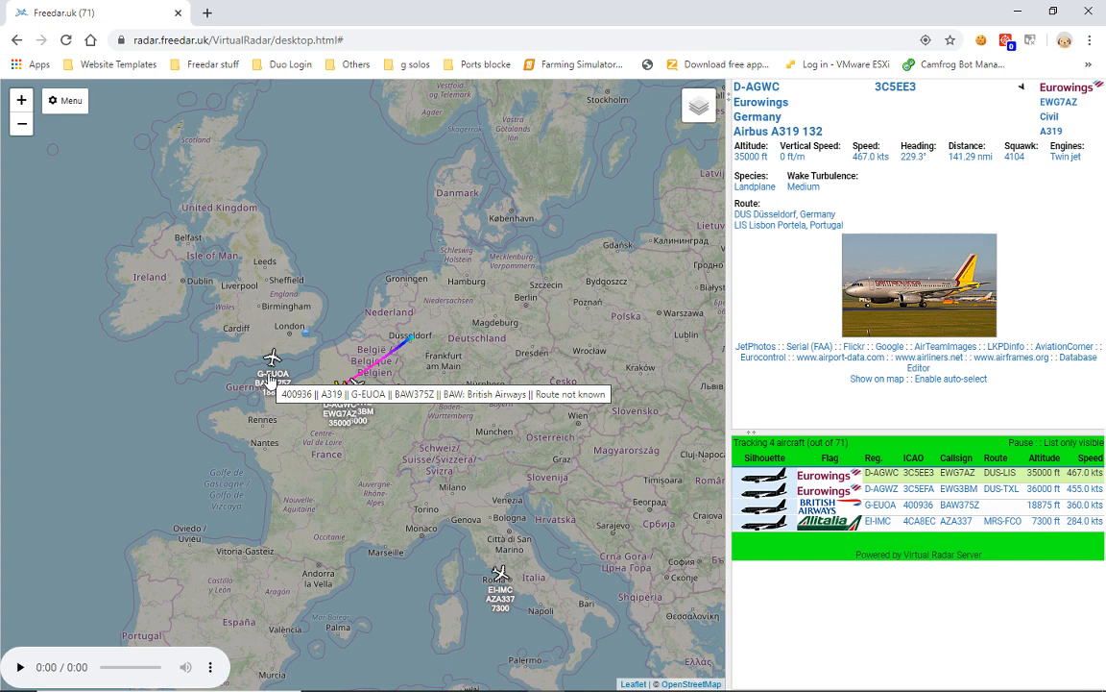
{"action": "mouse_move", "coordinate": [74, 108]}
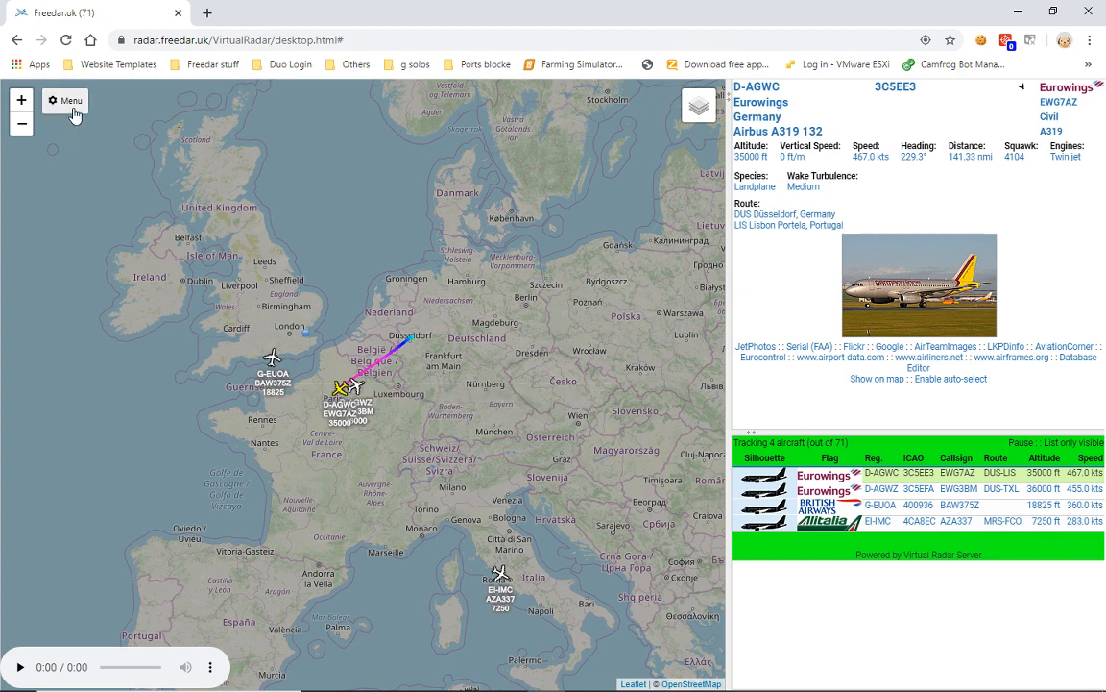
- In the Options Filters tab, add a Registration filter in place of the A319 model code filter
{"action": "left_click", "coordinate": [65, 100]}
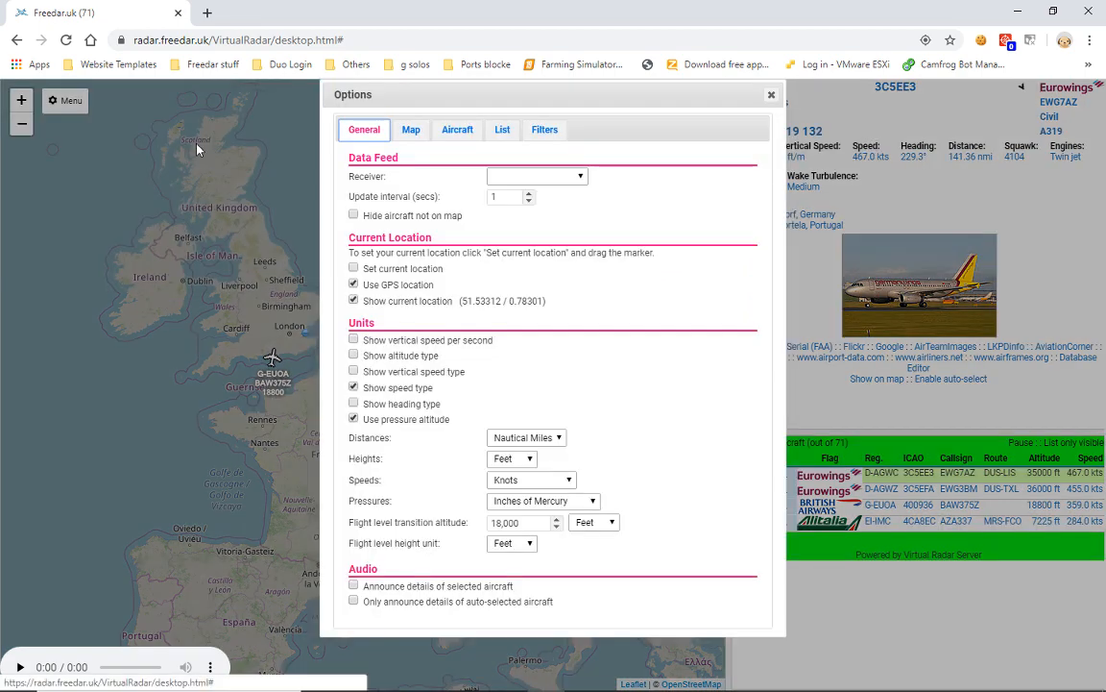
{"action": "left_click", "coordinate": [544, 130]}
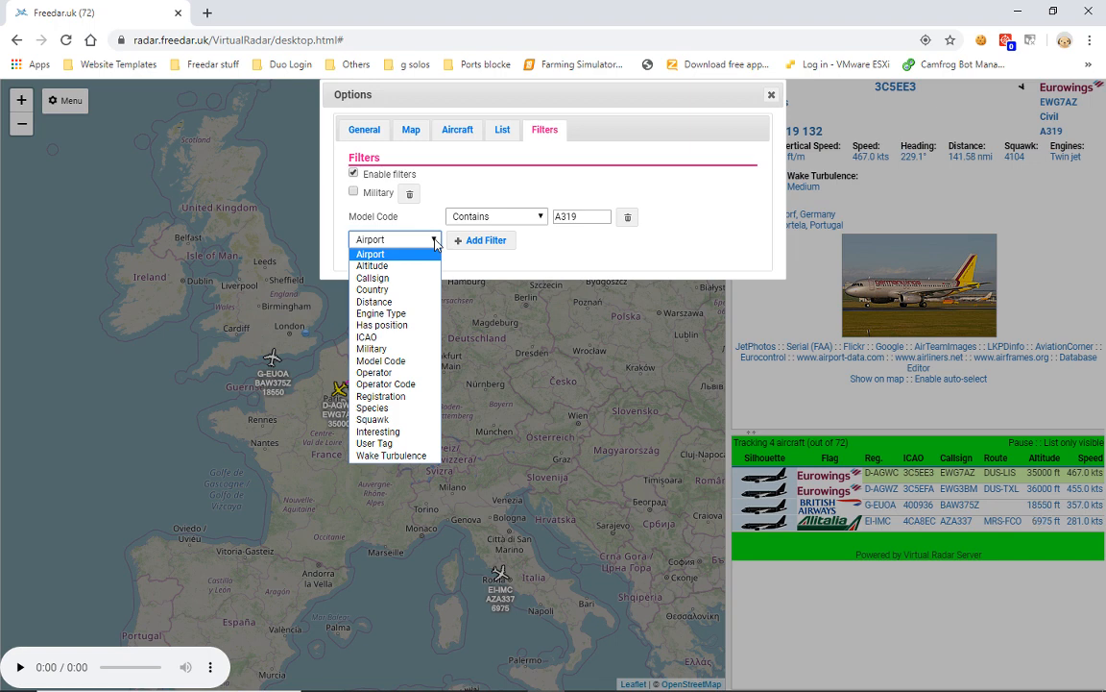
{"action": "mouse_move", "coordinate": [394, 266]}
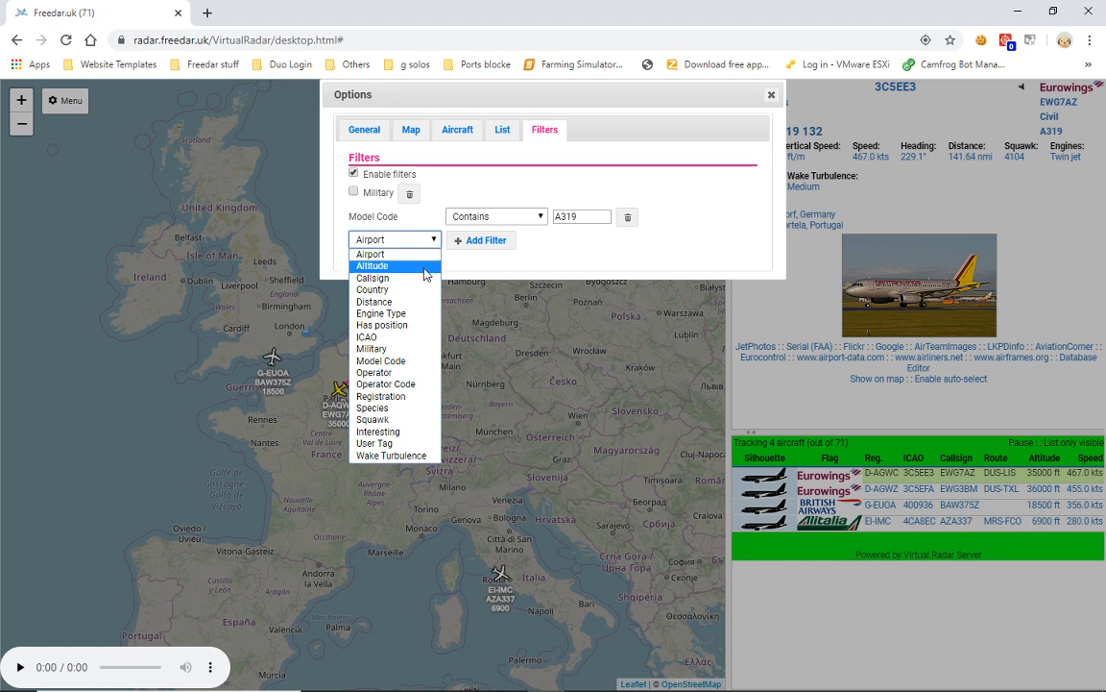
{"action": "mouse_move", "coordinate": [372, 419]}
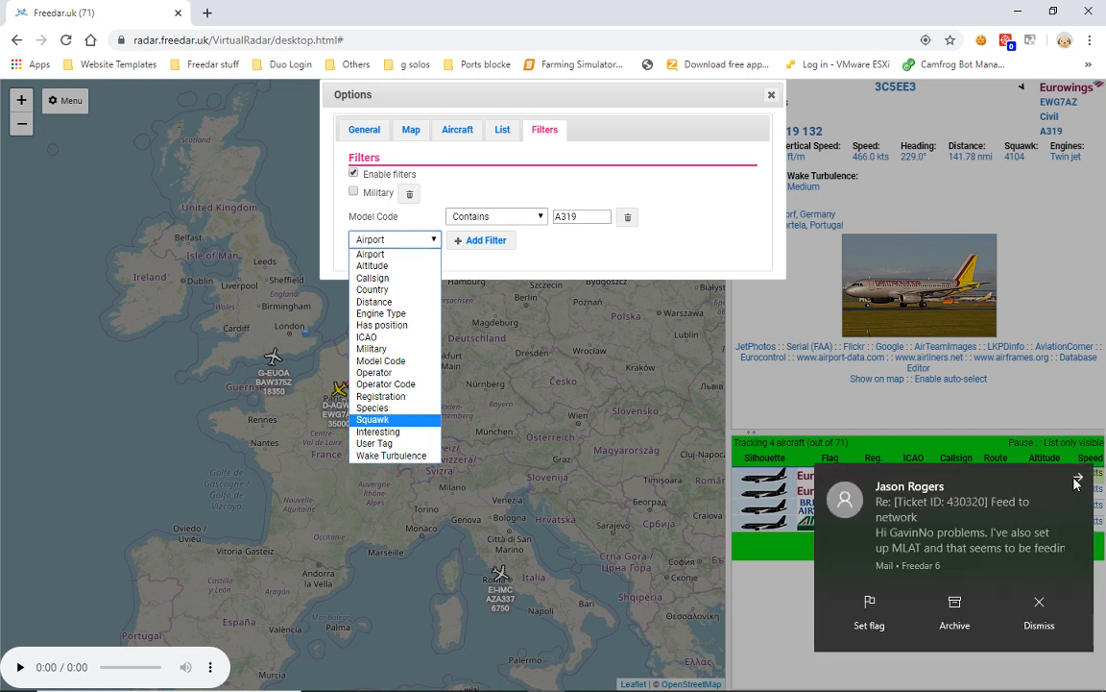
{"action": "left_click", "coordinate": [371, 254]}
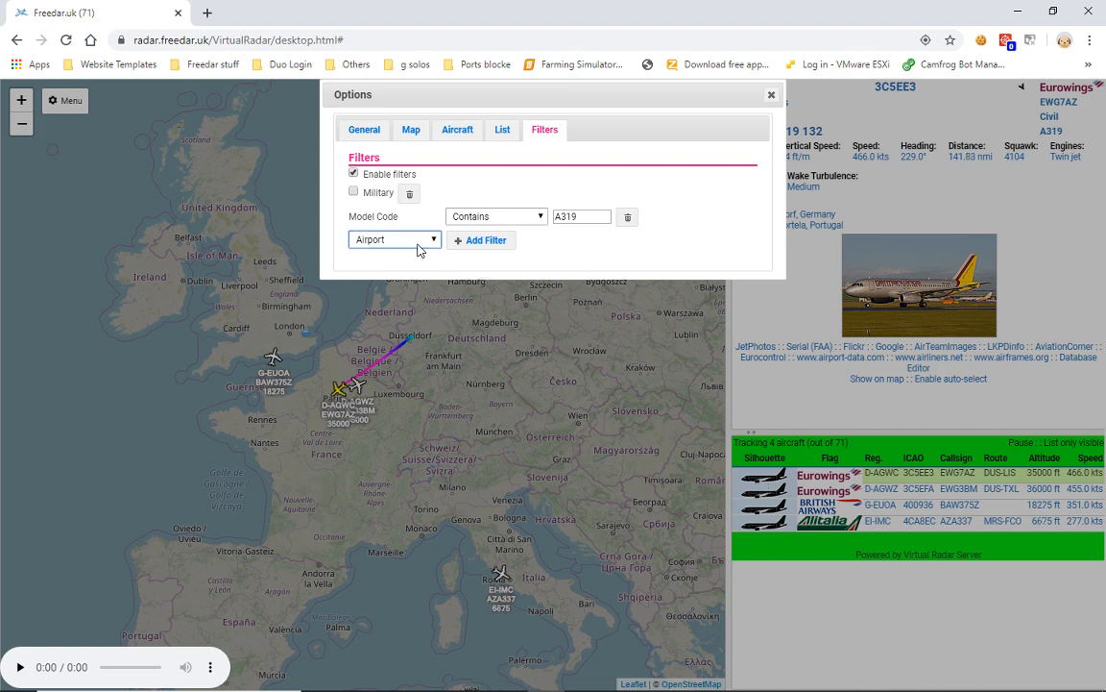
{"action": "left_click", "coordinate": [394, 239]}
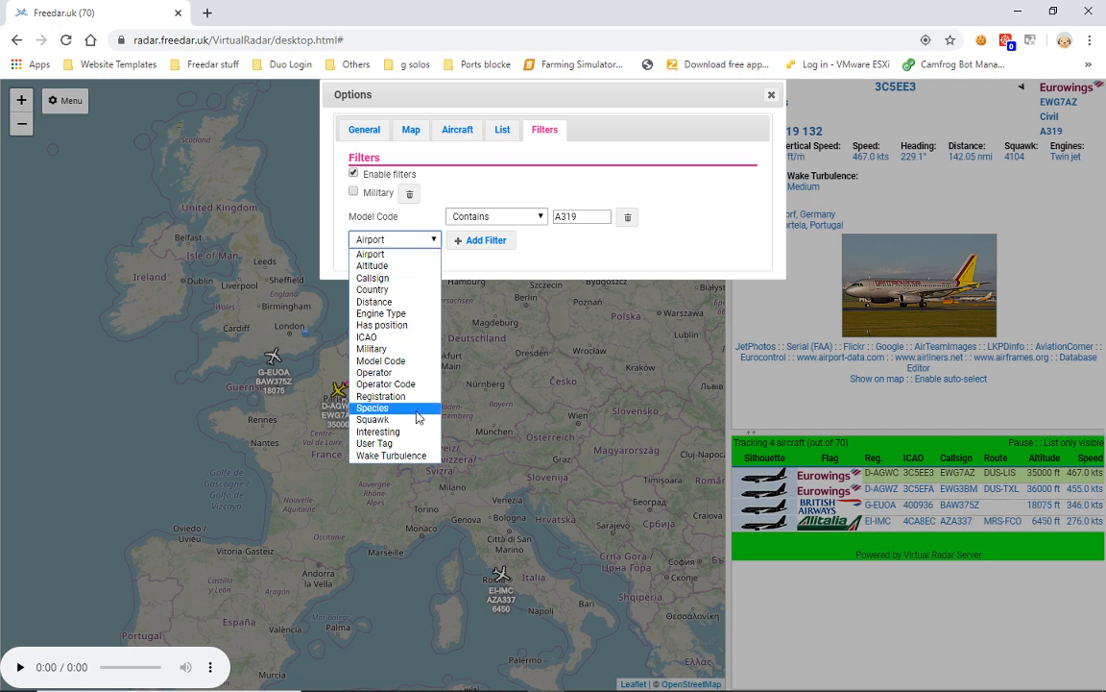
{"action": "mouse_move", "coordinate": [382, 396]}
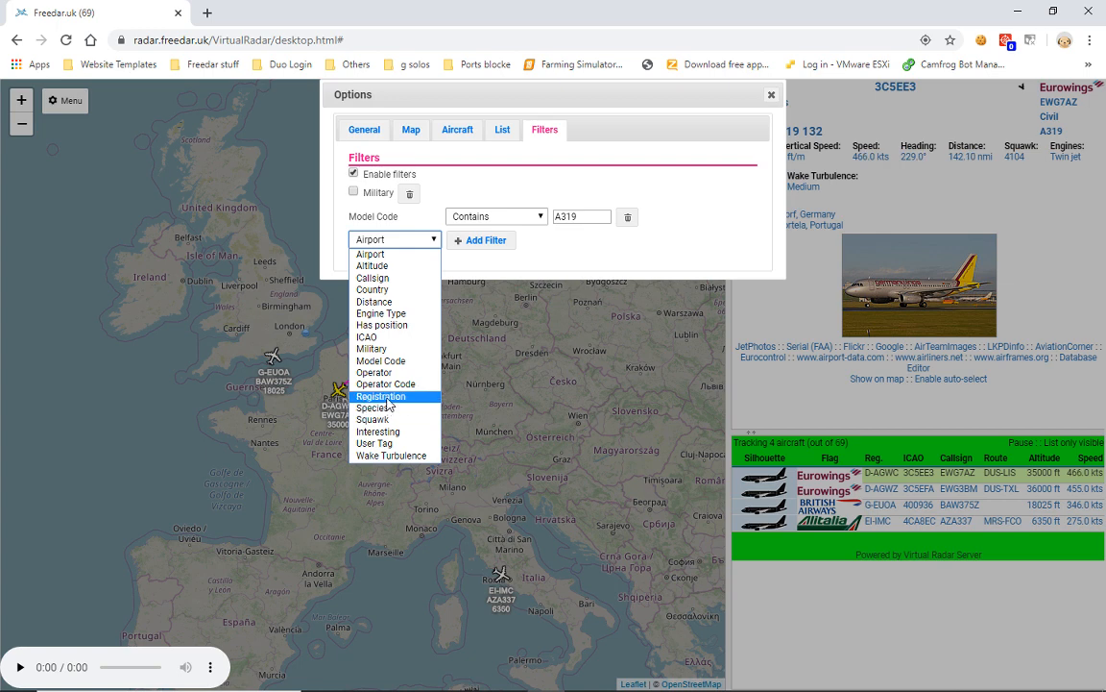
{"action": "left_click", "coordinate": [381, 395]}
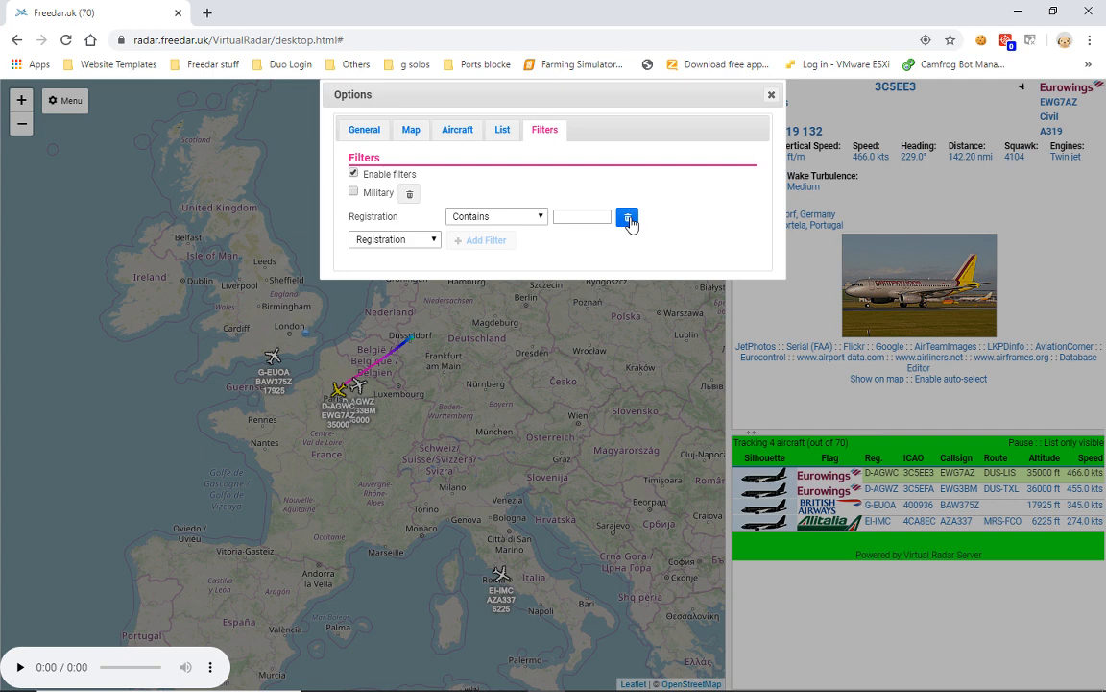
- Enter F-GSQT as the registration filter value
{"action": "left_click", "coordinate": [627, 217]}
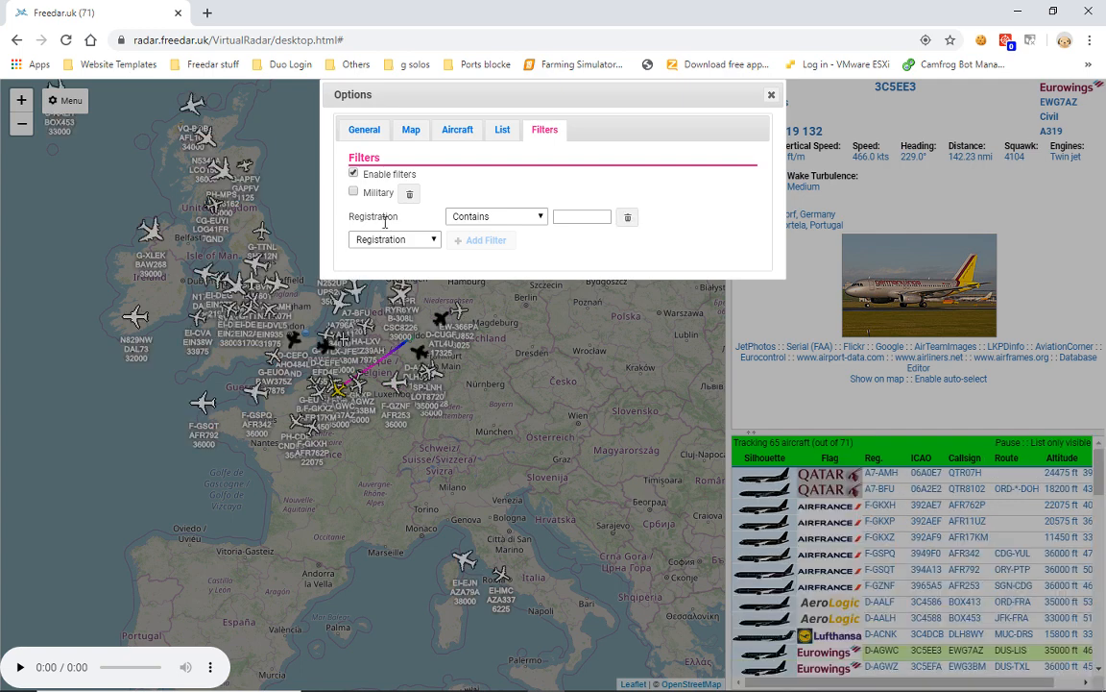
{"action": "left_click", "coordinate": [581, 216]}
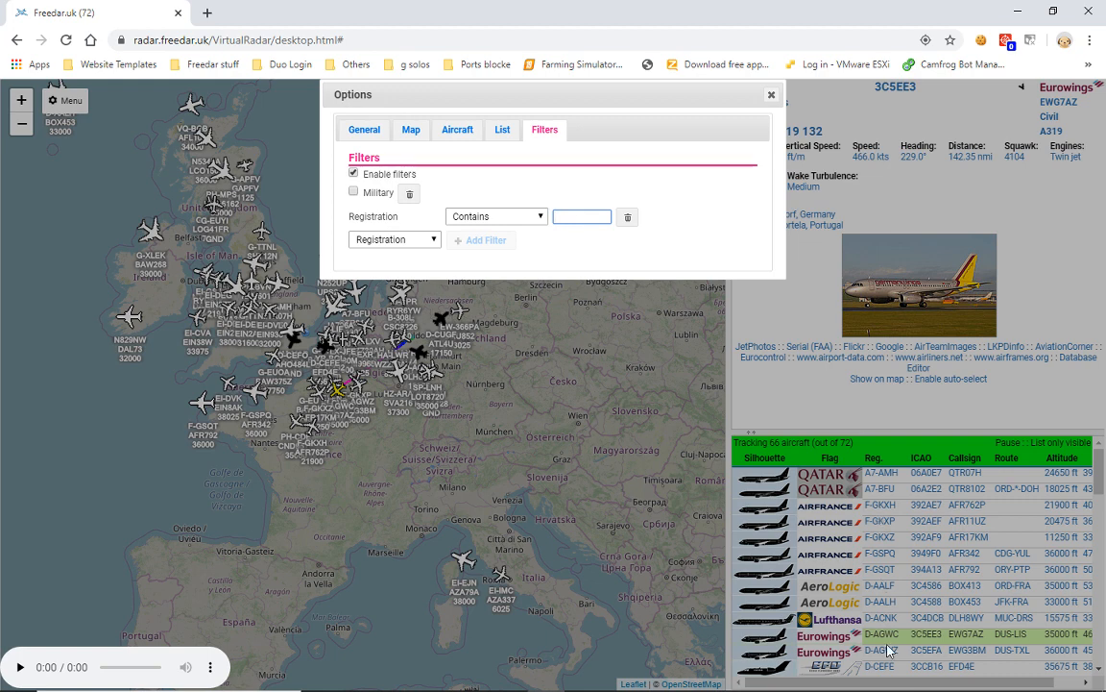
{"action": "mouse_move", "coordinate": [596, 318]}
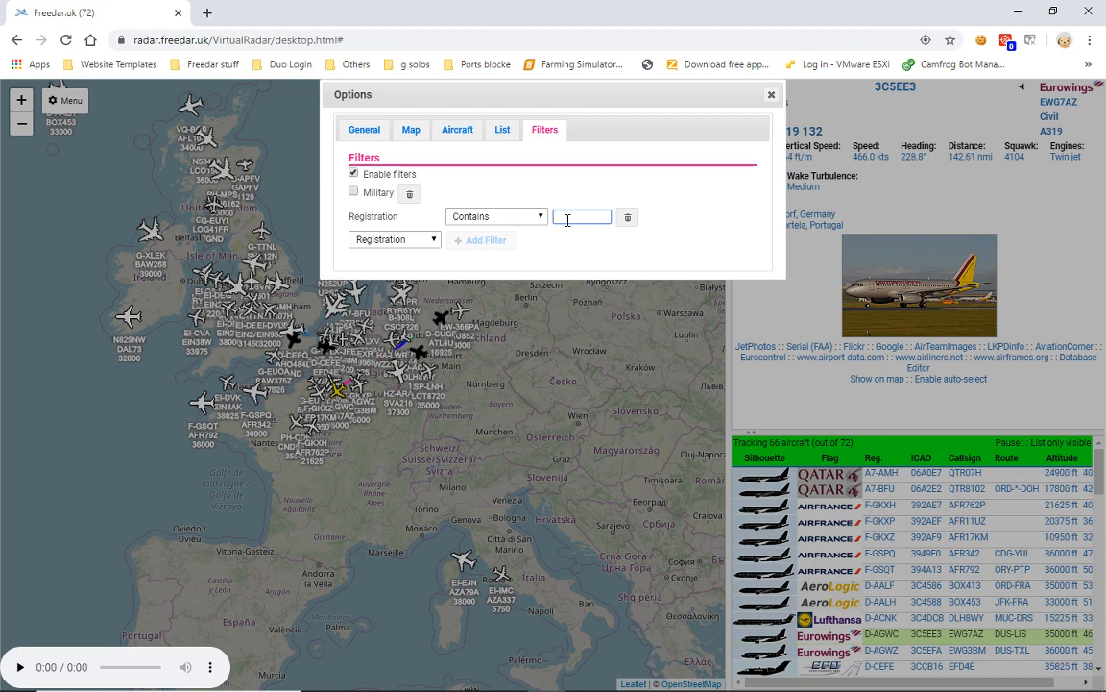
{"action": "type", "text": "F"}
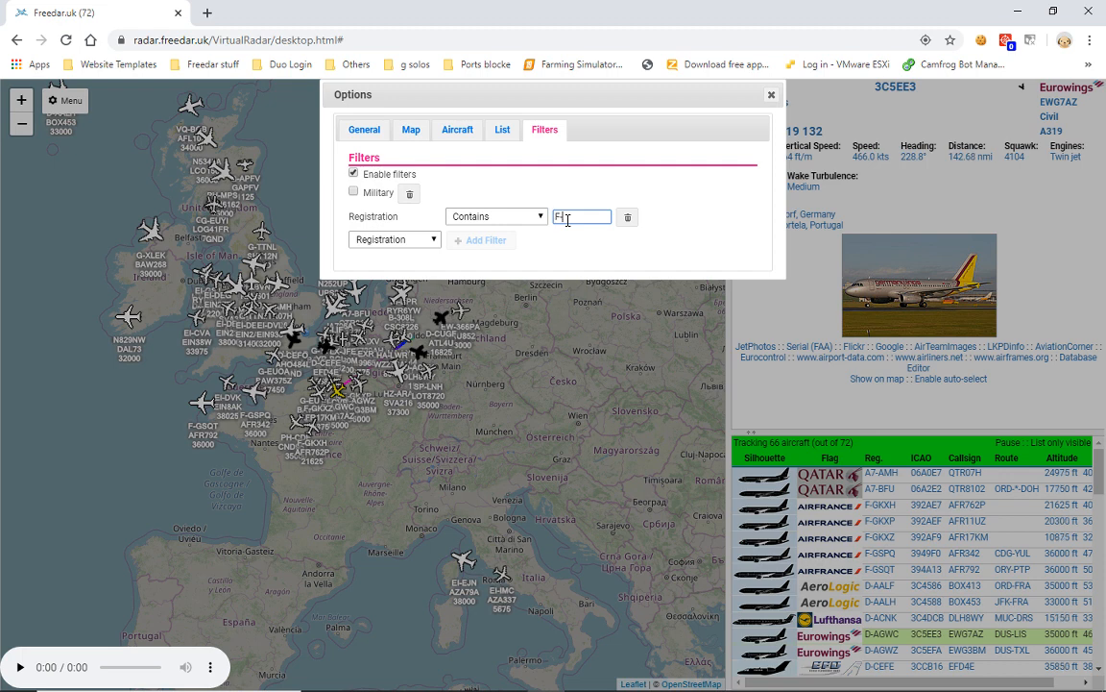
{"action": "type", "text": "-GSQT"}
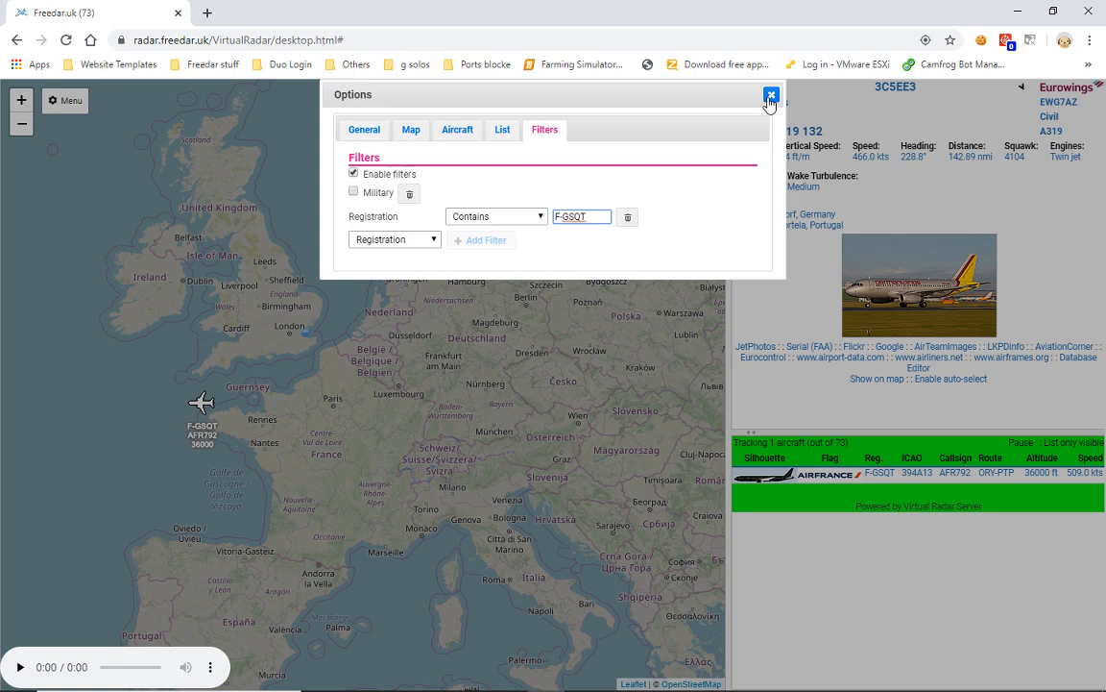
- Close the options window and dismiss the F-GSQT details popup
{"action": "left_click", "coordinate": [771, 96]}
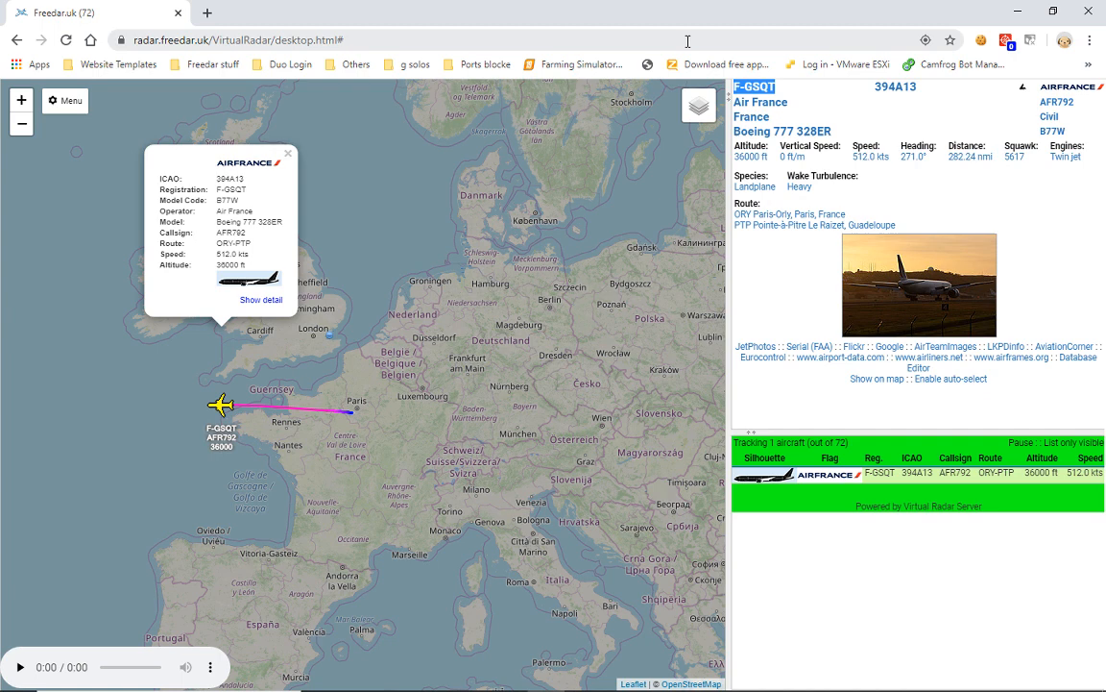
{"action": "left_click", "coordinate": [289, 154]}
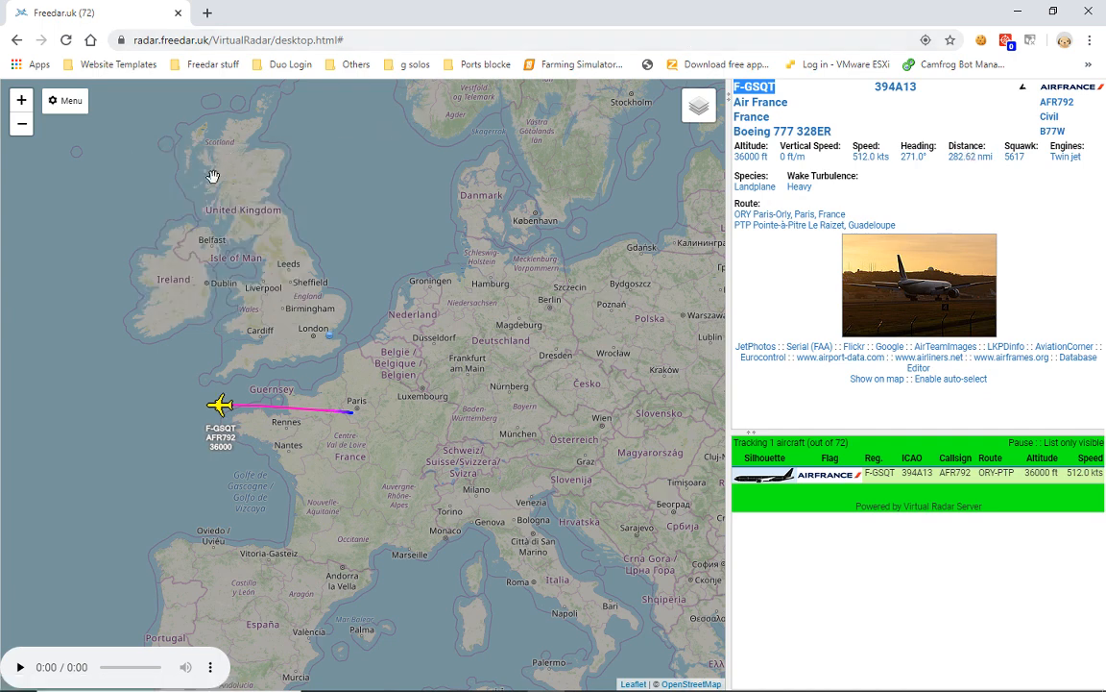
{"action": "mouse_move", "coordinate": [211, 213]}
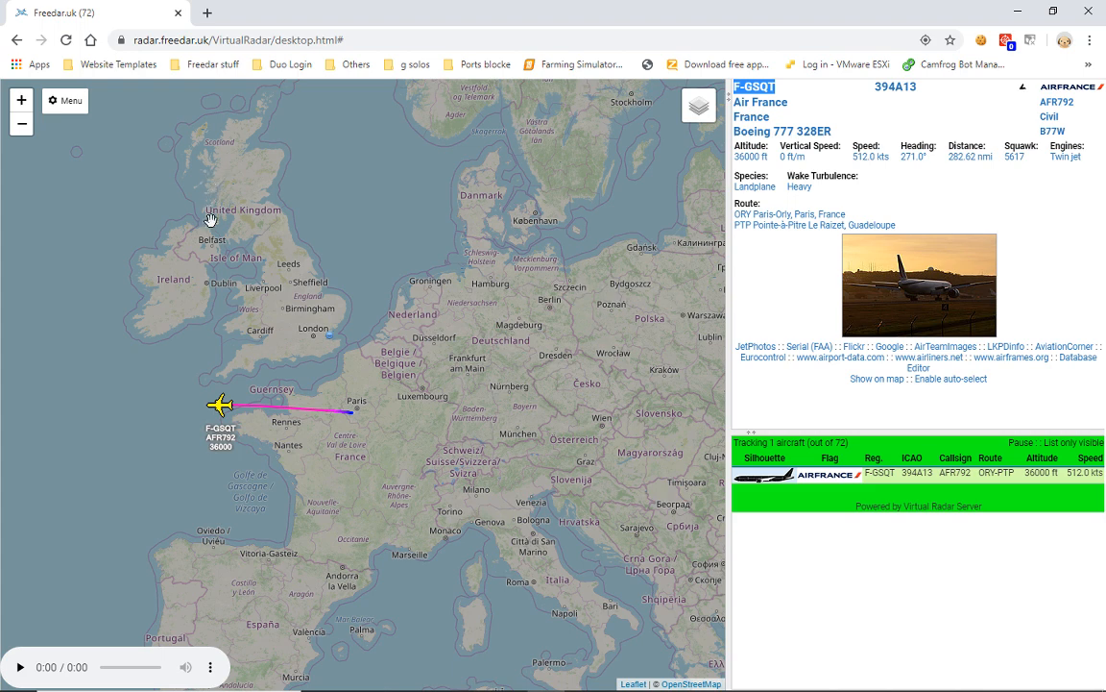